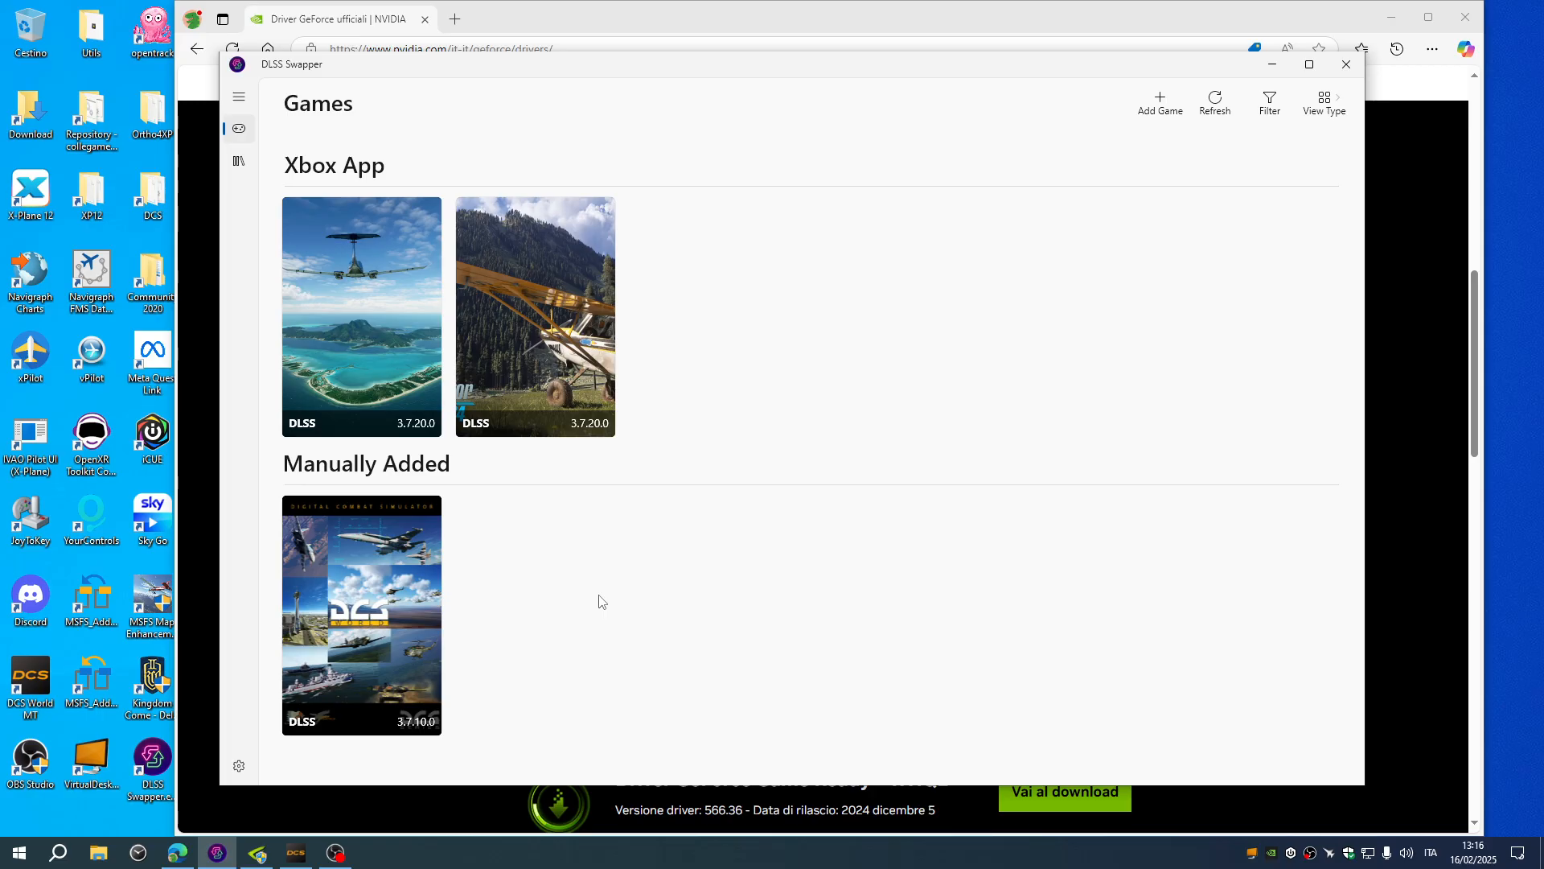
{"action": "mouse_move", "coordinate": [594, 586]}
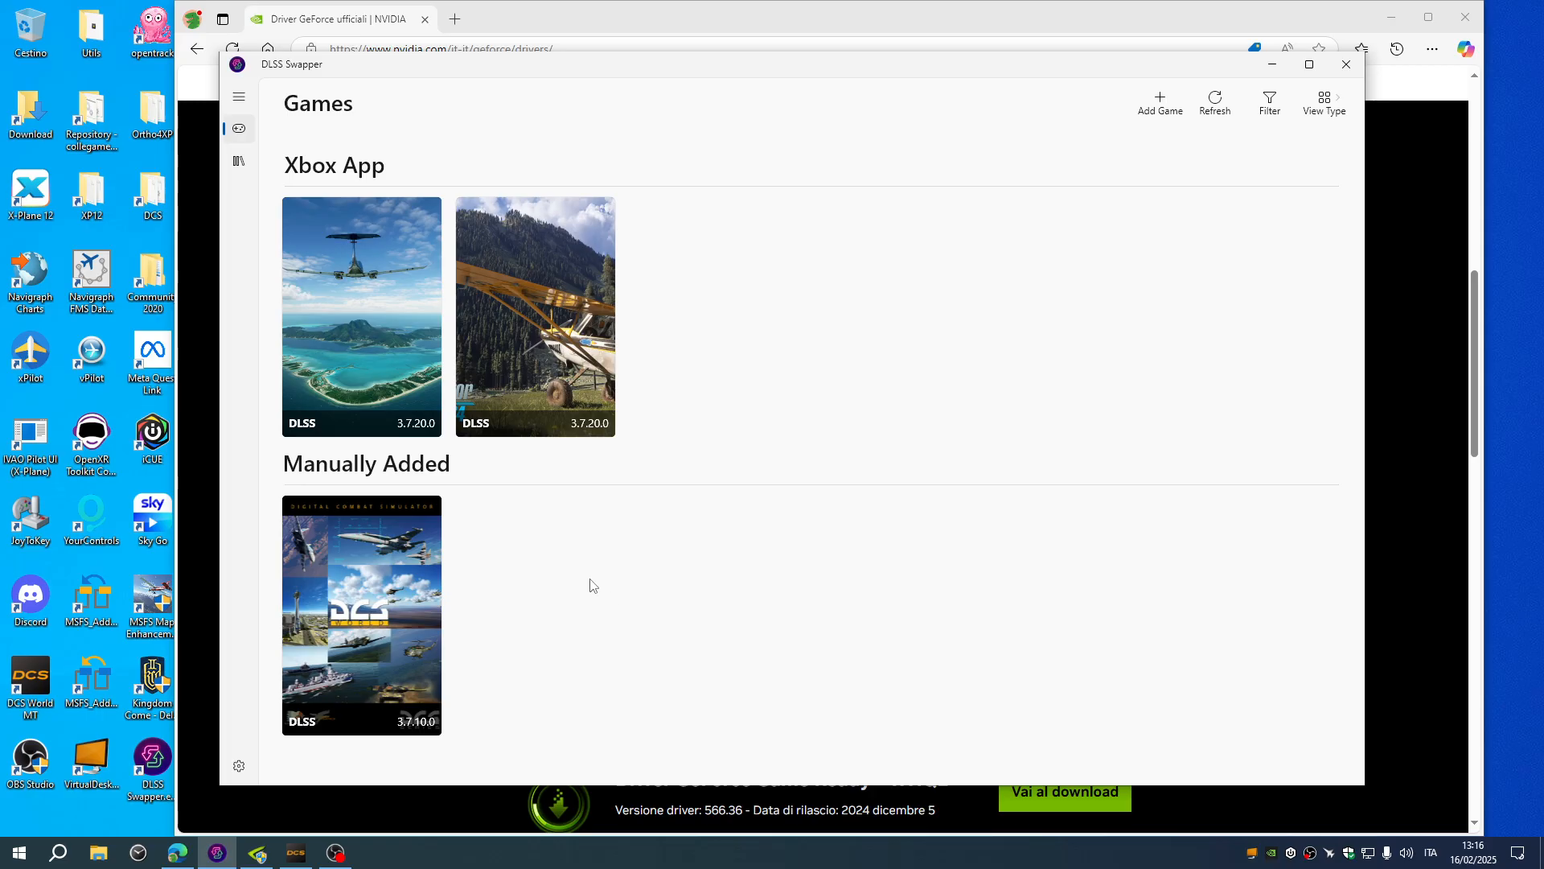
{"action": "mouse_move", "coordinate": [321, 72]}
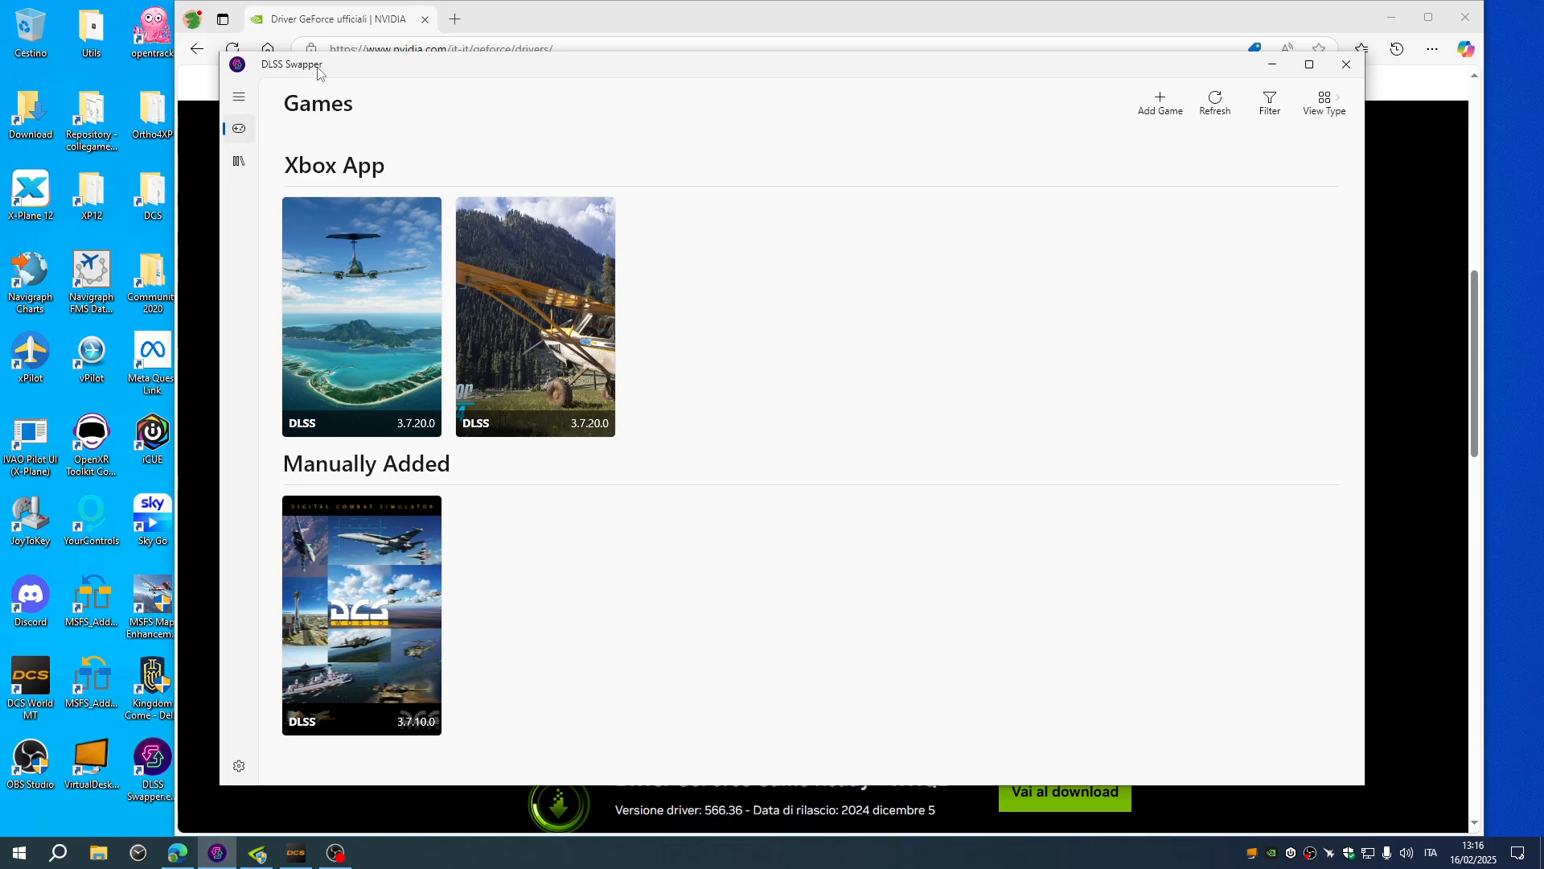
{"action": "mouse_move", "coordinate": [341, 436]}
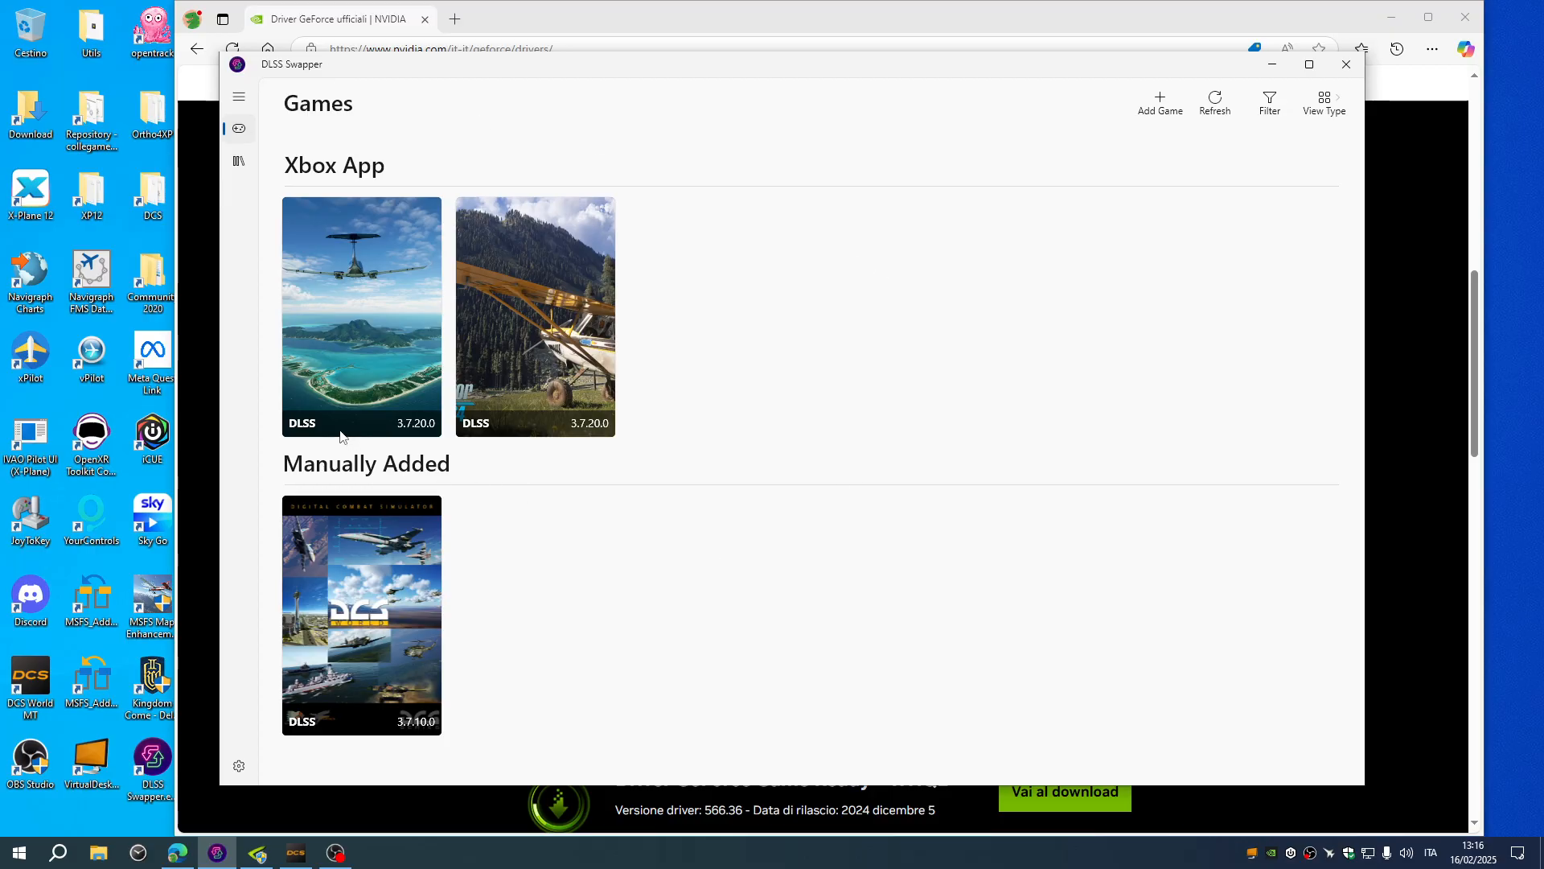
{"action": "mouse_move", "coordinate": [414, 362]}
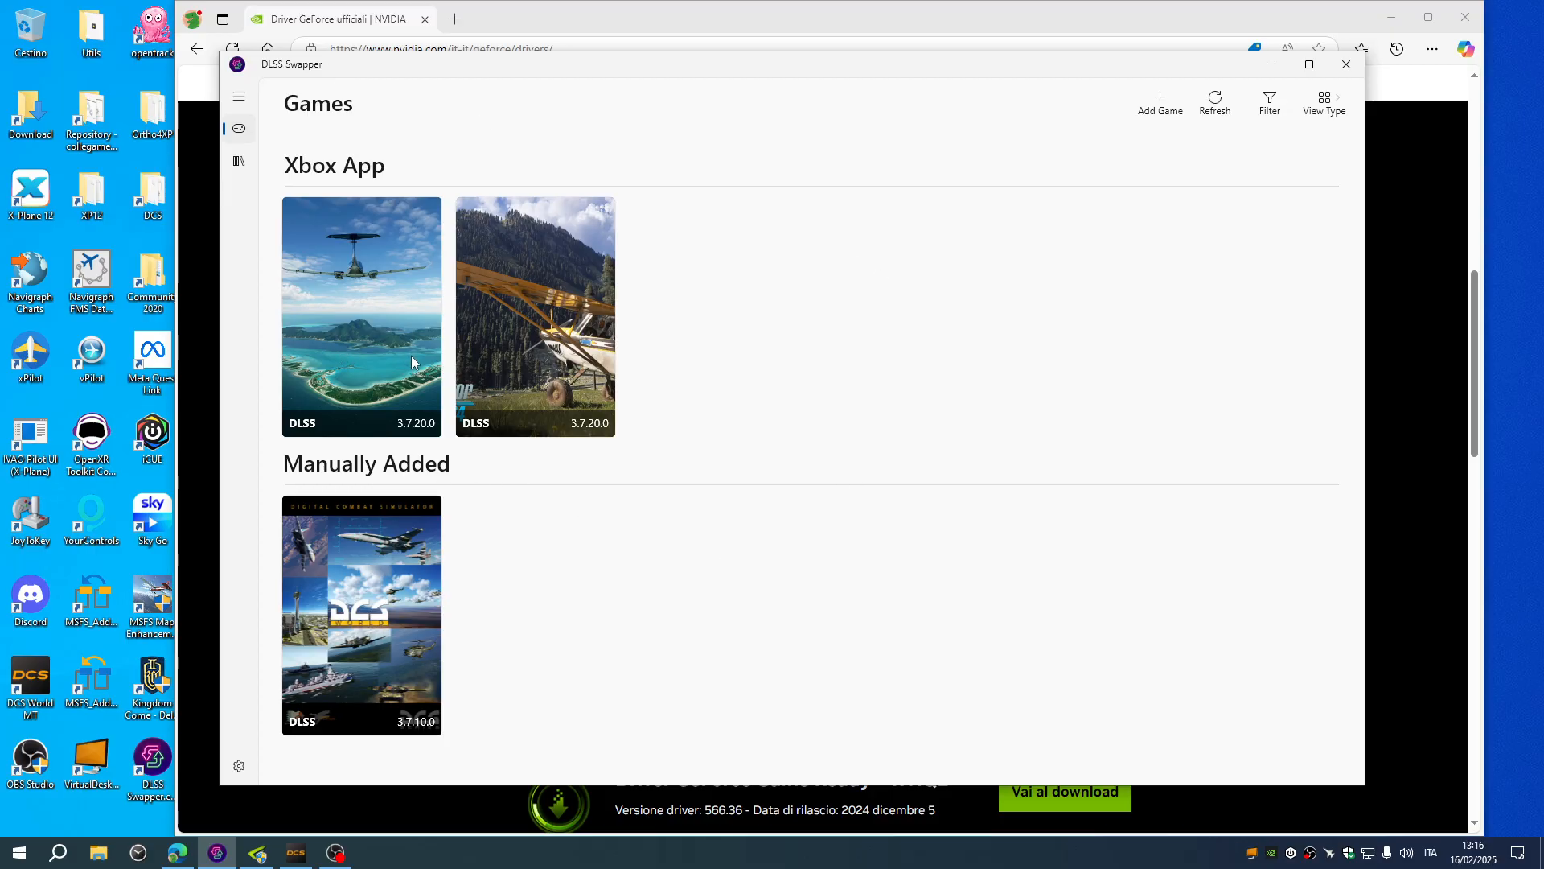
{"action": "mouse_move", "coordinate": [427, 650]}
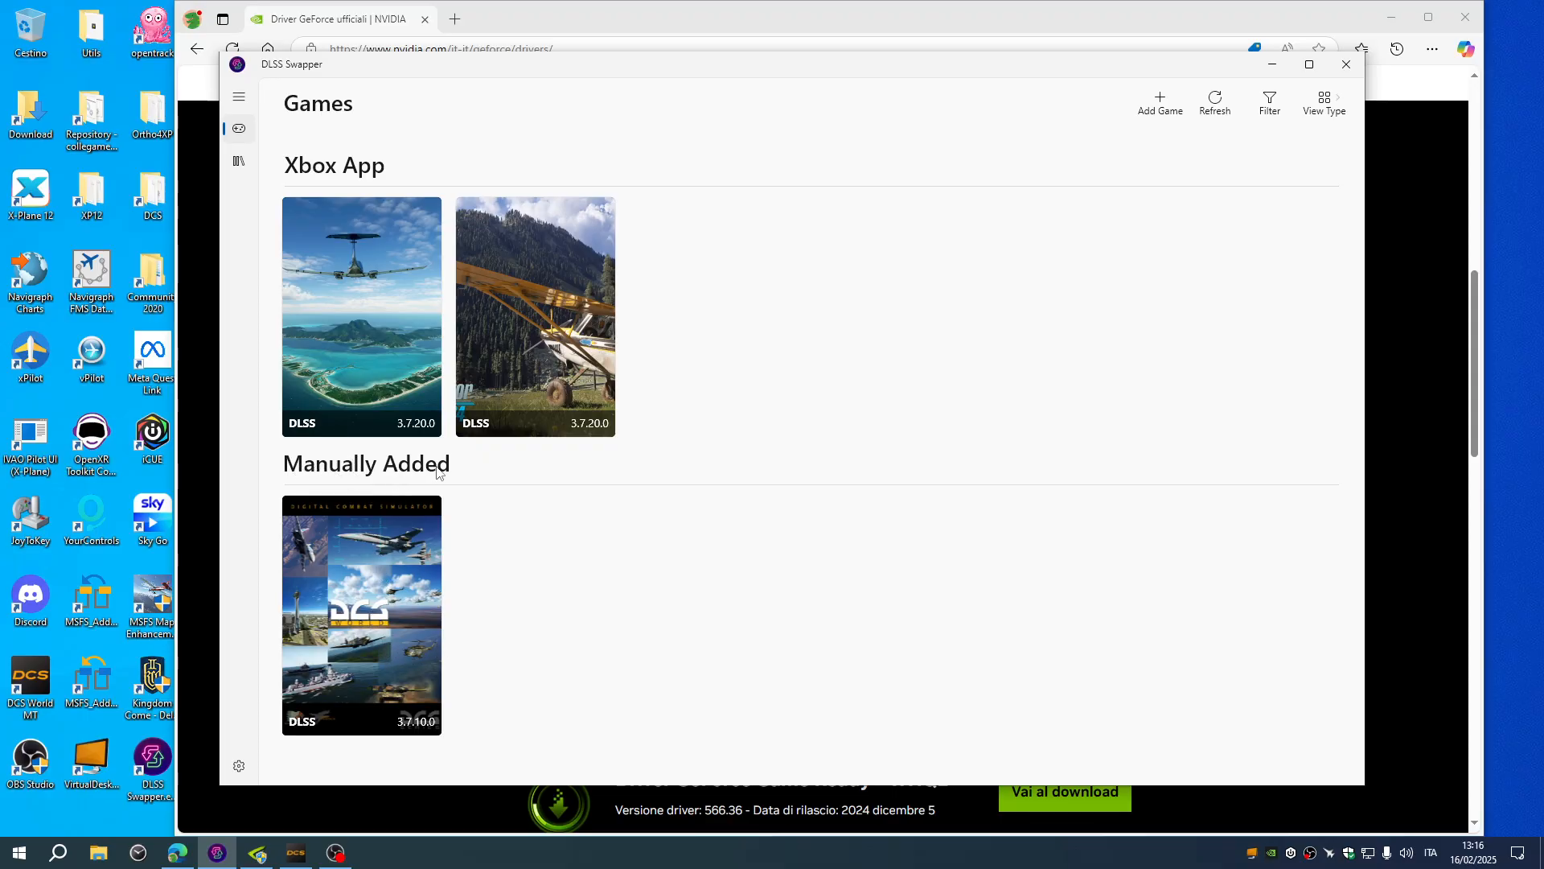
{"action": "mouse_move", "coordinate": [378, 229]}
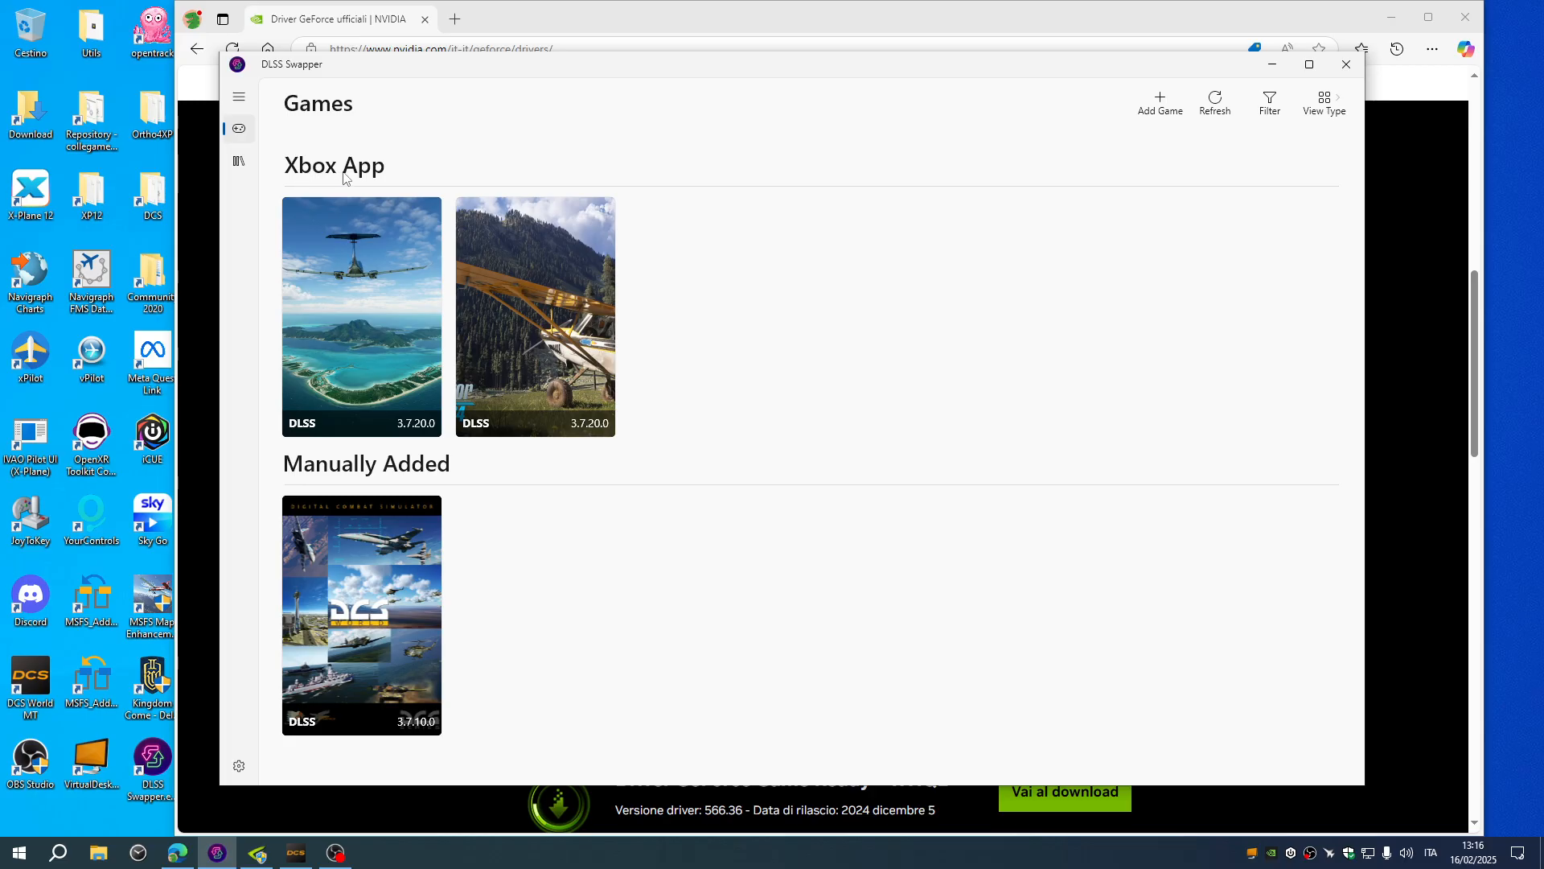
{"action": "mouse_move", "coordinate": [418, 589]}
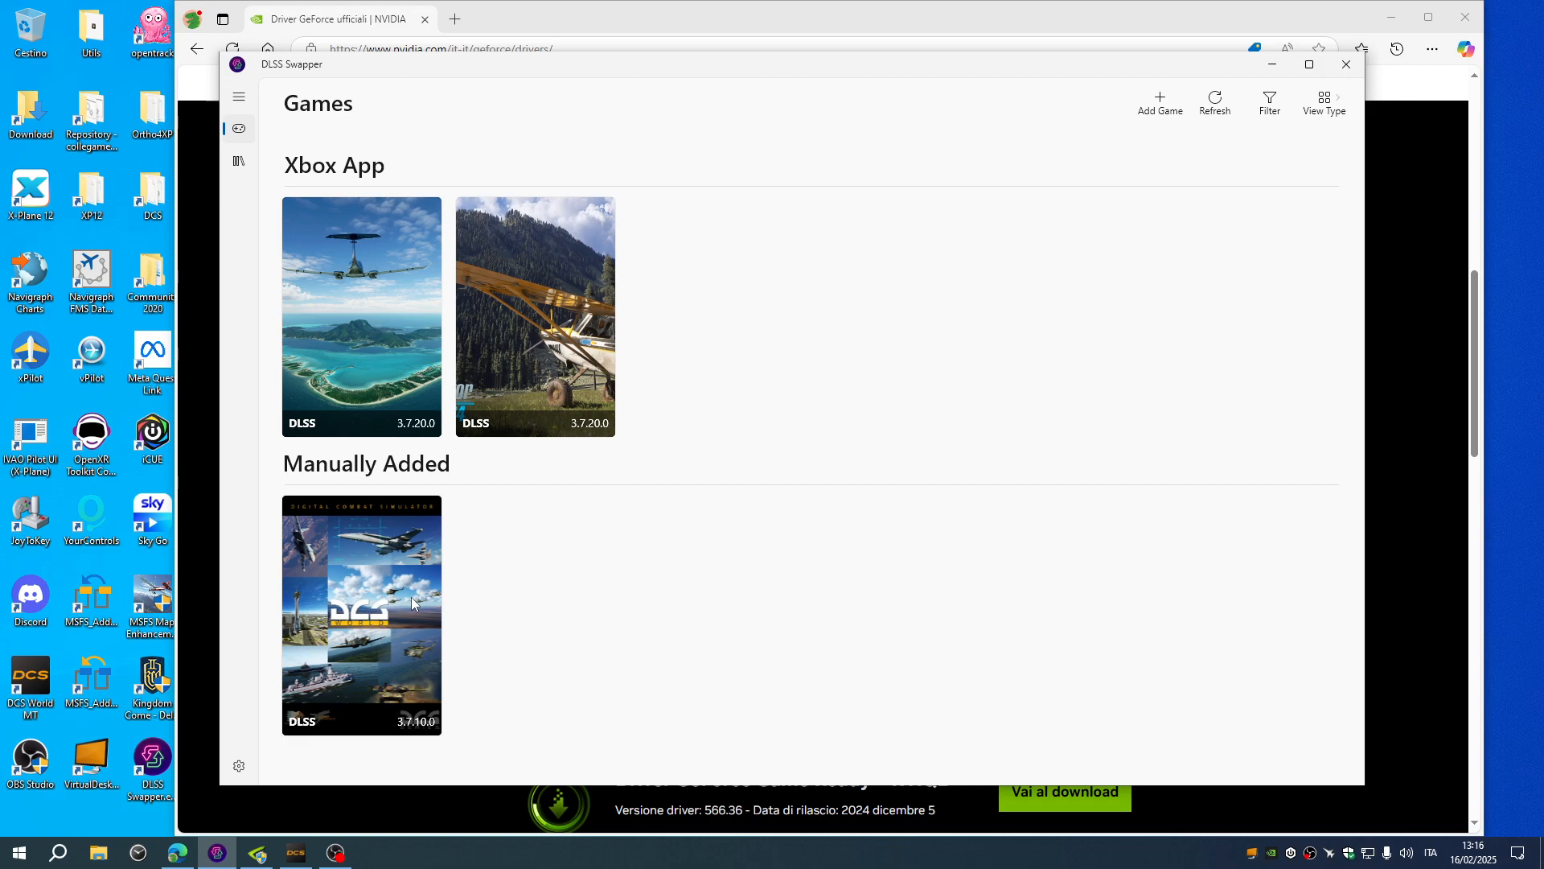
{"action": "mouse_move", "coordinate": [359, 125]}
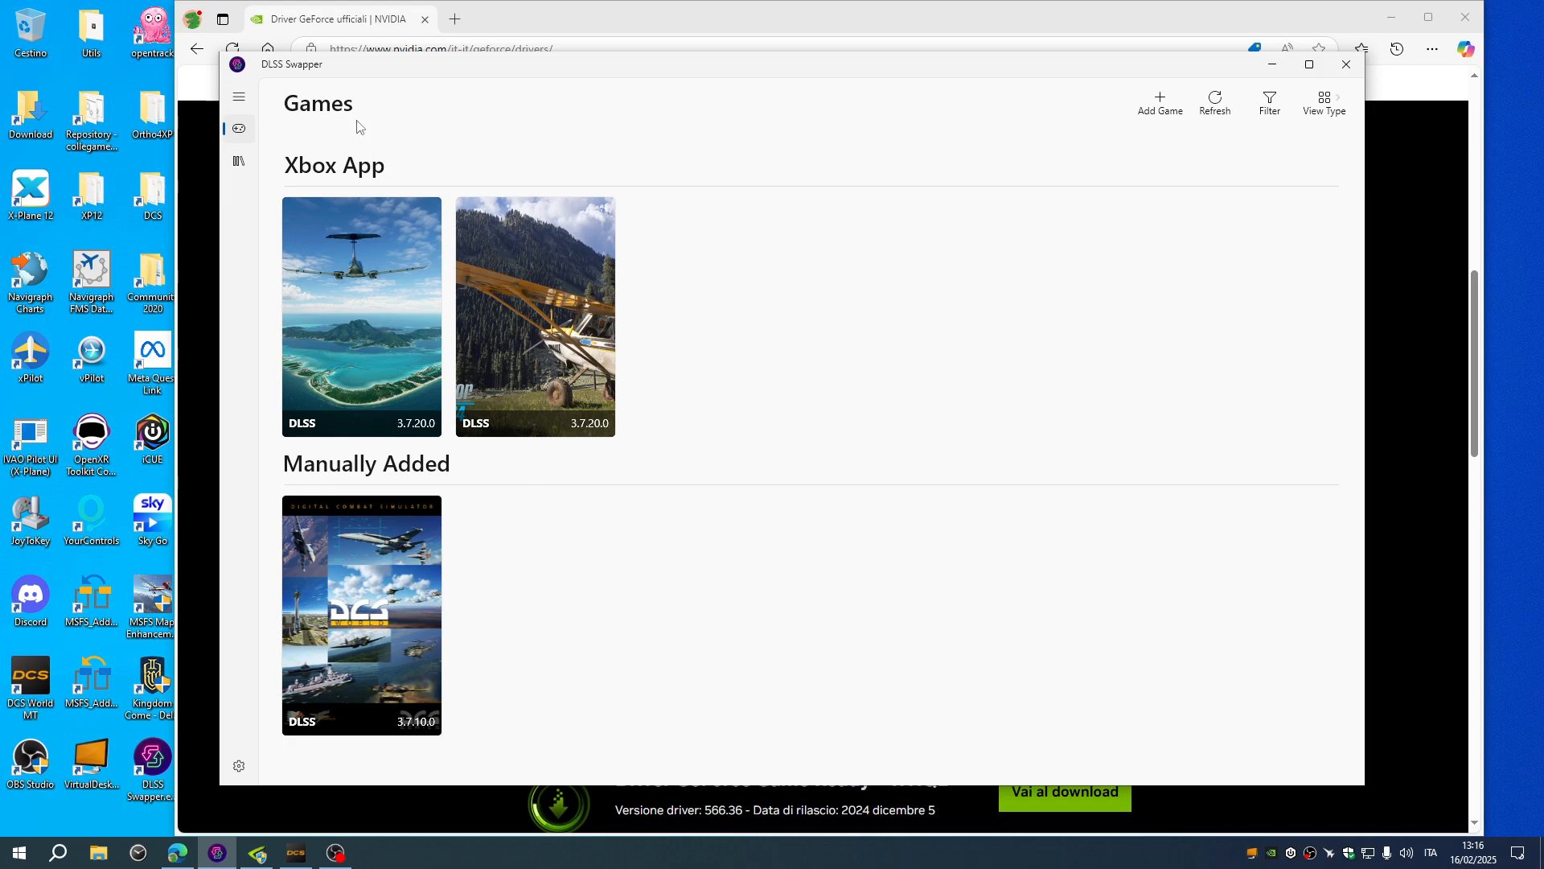
{"action": "mouse_move", "coordinate": [401, 634]}
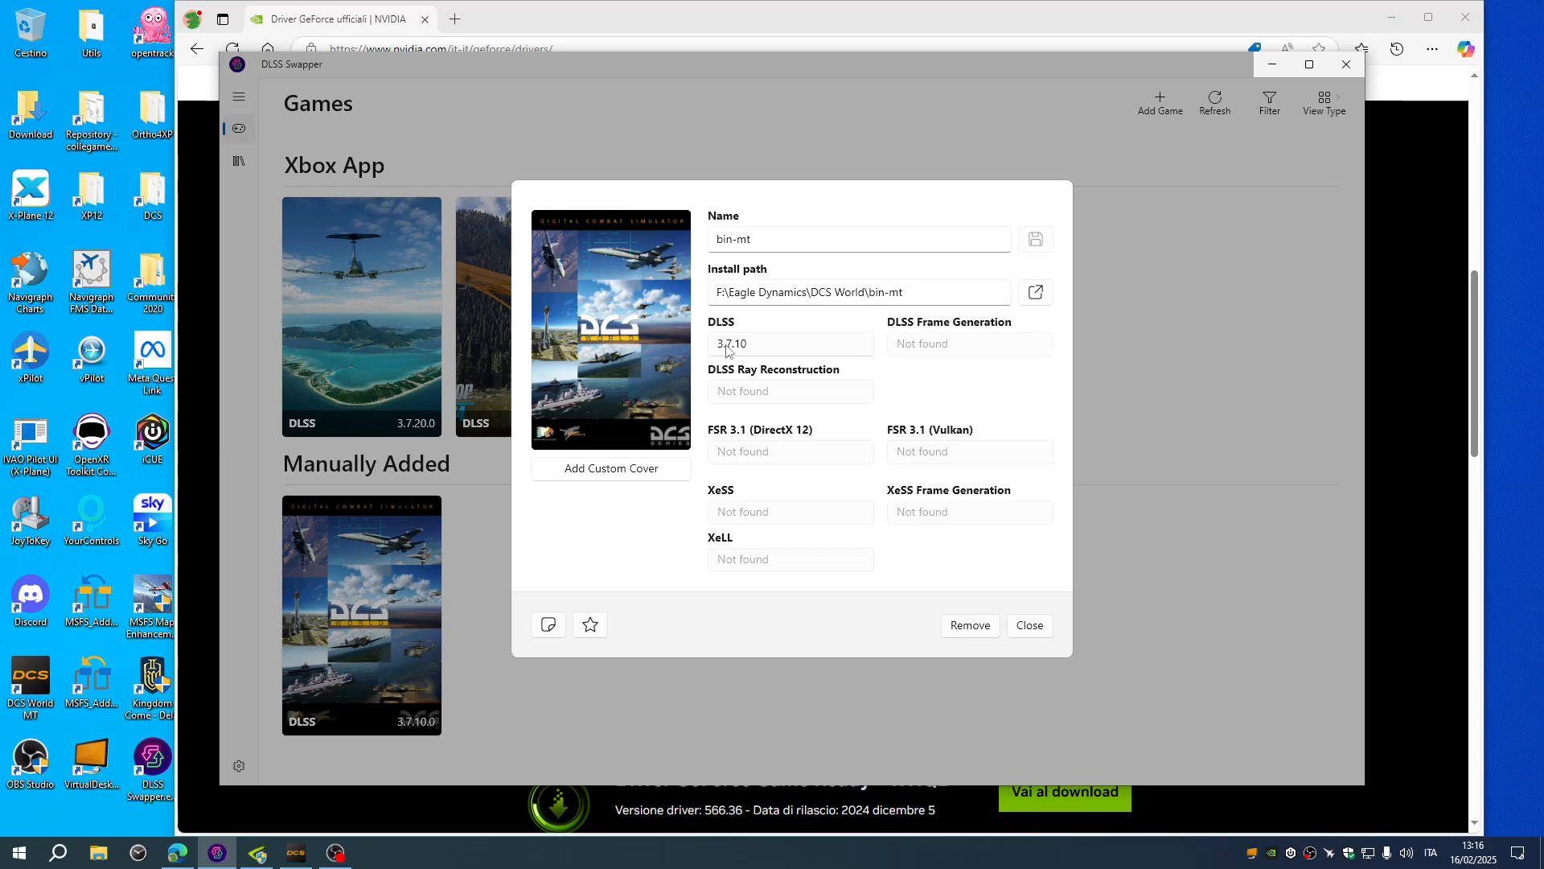
{"action": "mouse_move", "coordinate": [730, 352]}
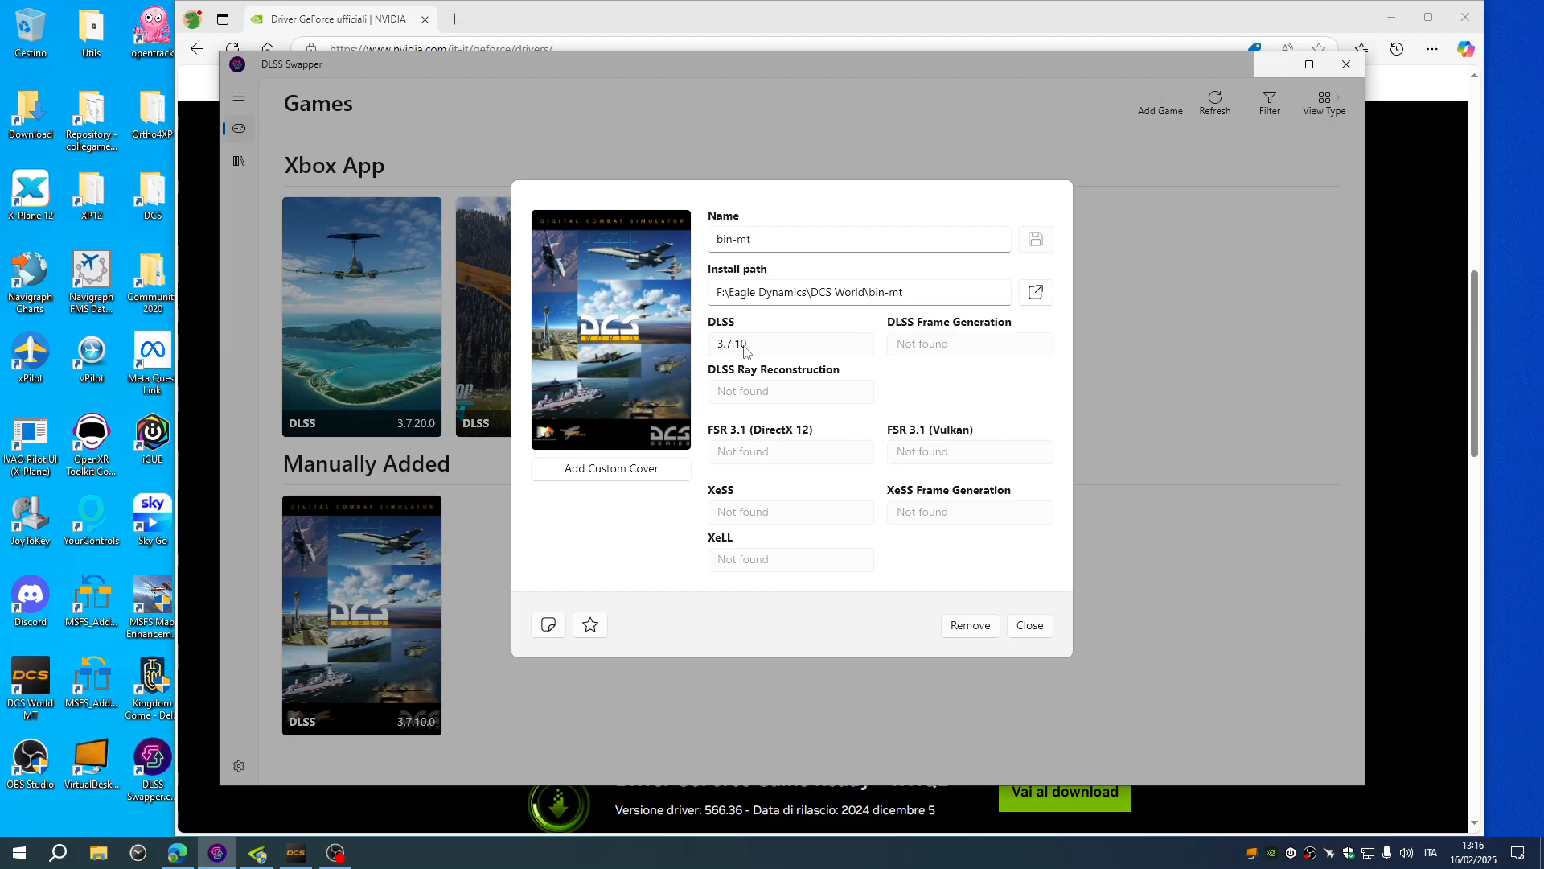
{"action": "mouse_move", "coordinate": [849, 510]}
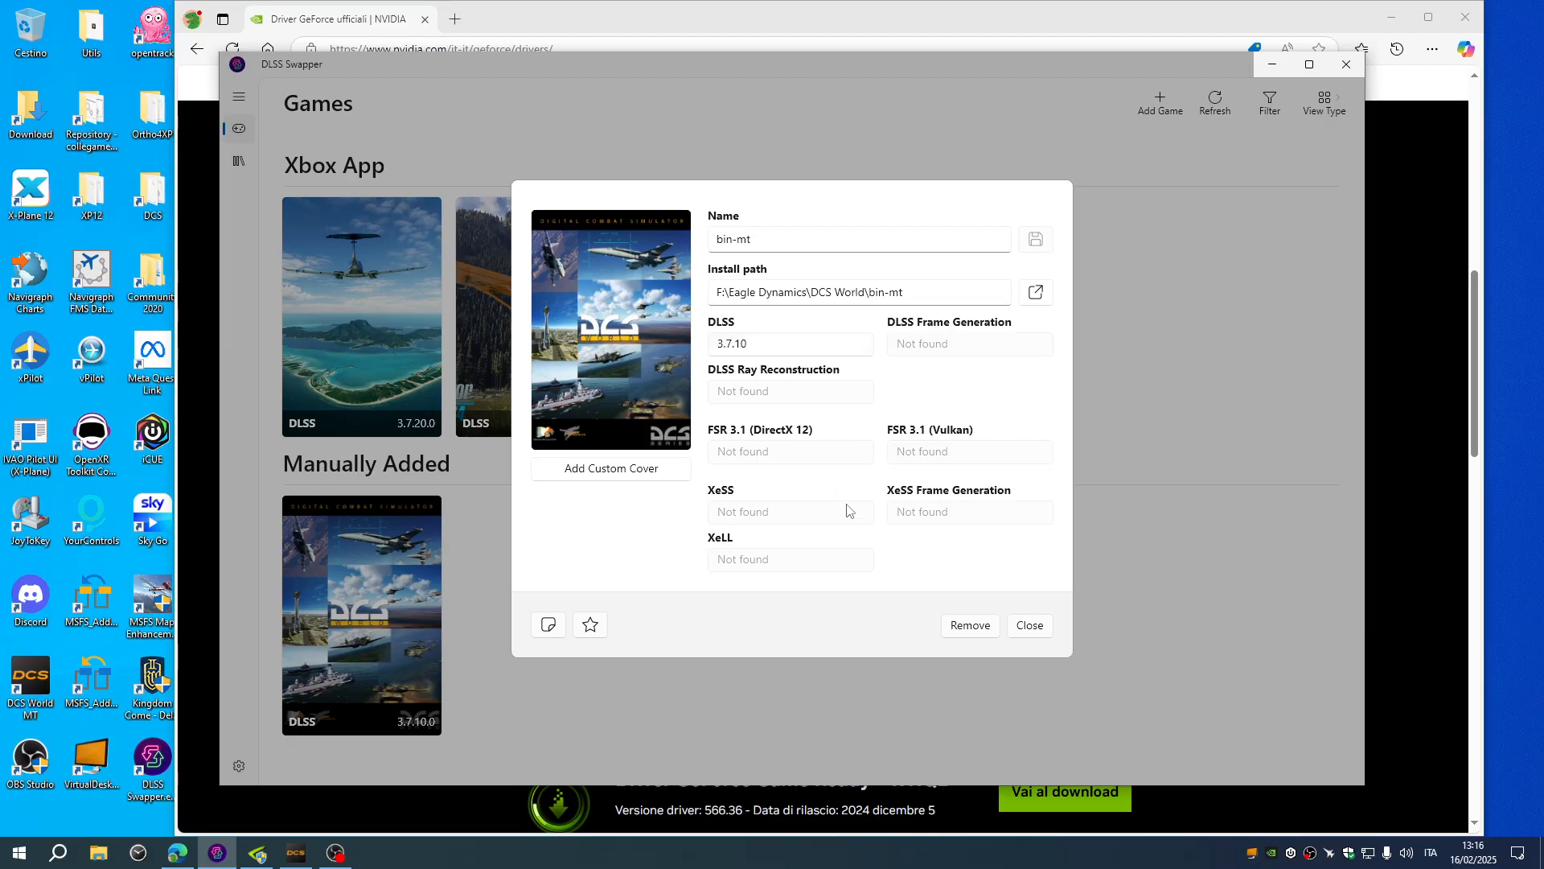
Step: Swap DCS's DLSS DLL from 3.7.10 to version 310.2.1 and return to the games library
{"action": "left_click", "coordinate": [788, 343]}
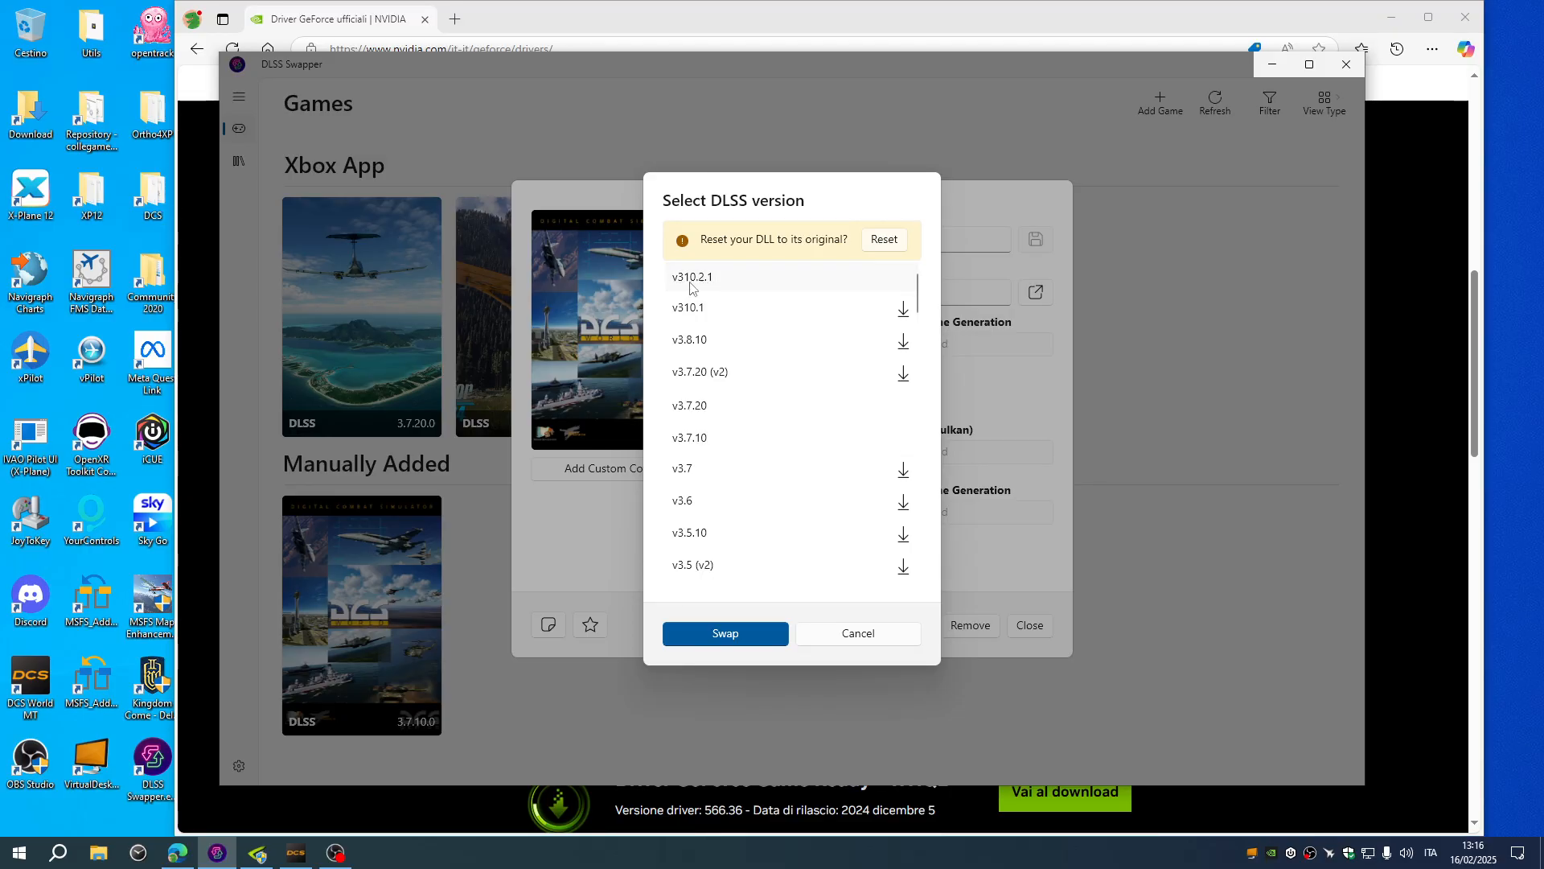
{"action": "mouse_move", "coordinate": [697, 288]}
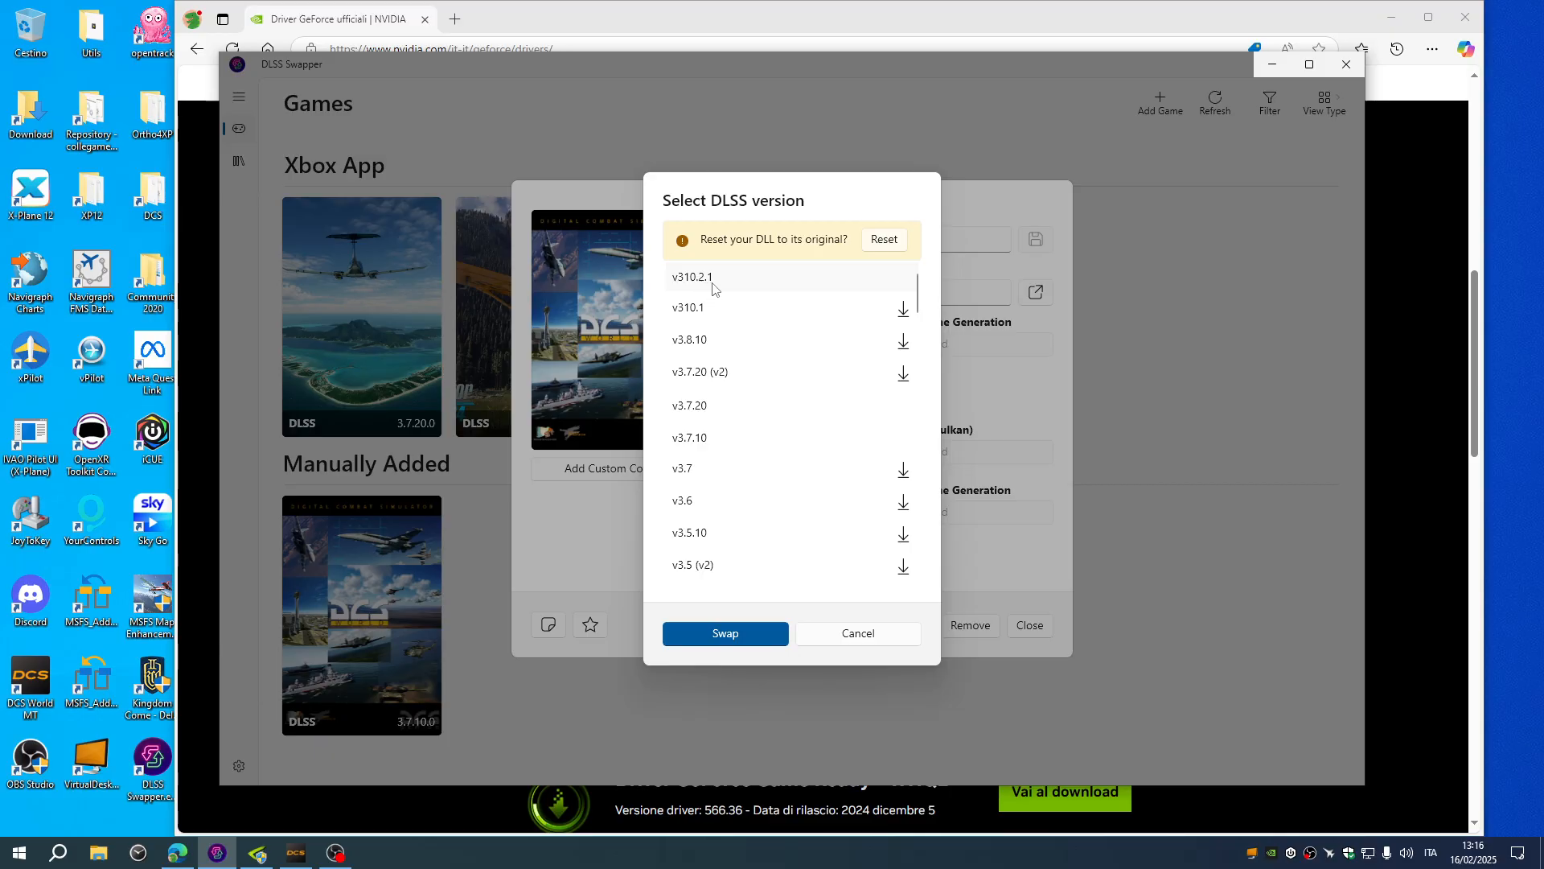
{"action": "left_click", "coordinate": [726, 633]}
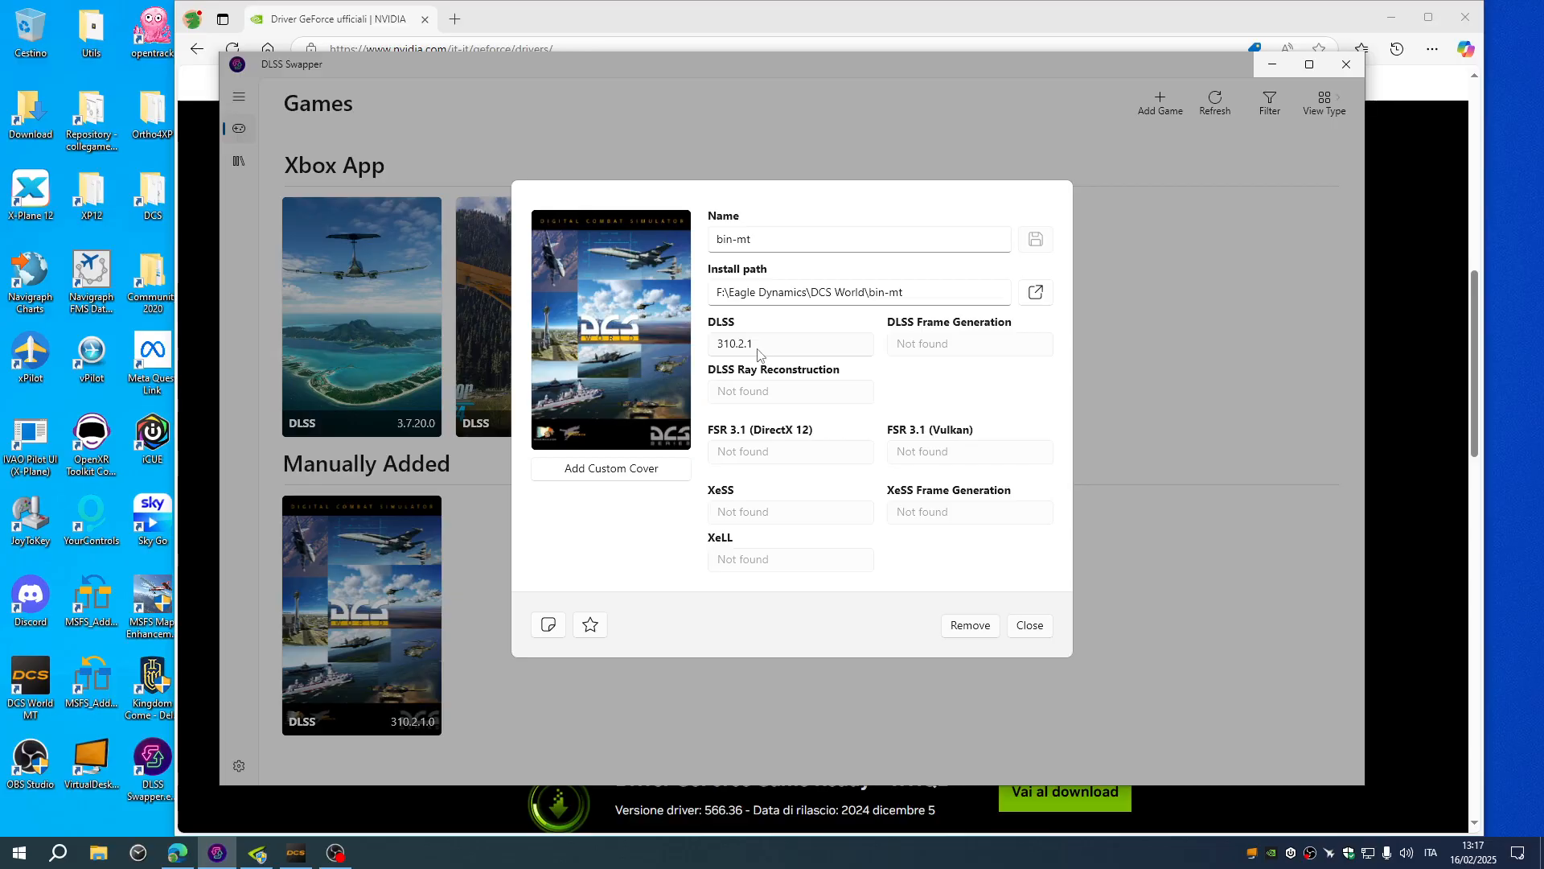
{"action": "left_click", "coordinate": [1028, 625]}
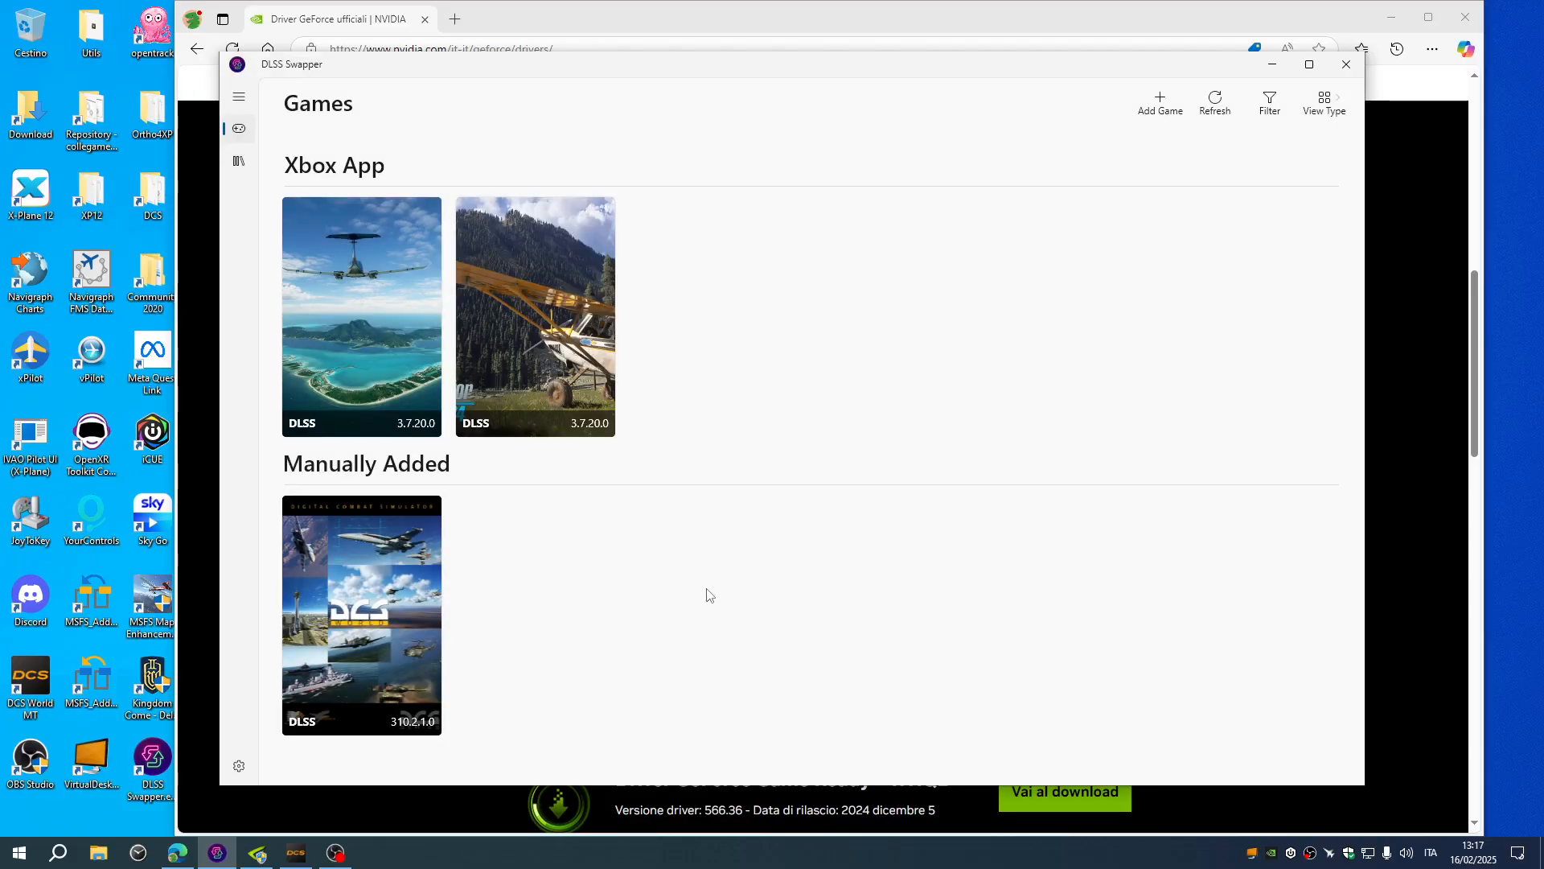
{"action": "mouse_move", "coordinate": [577, 644]}
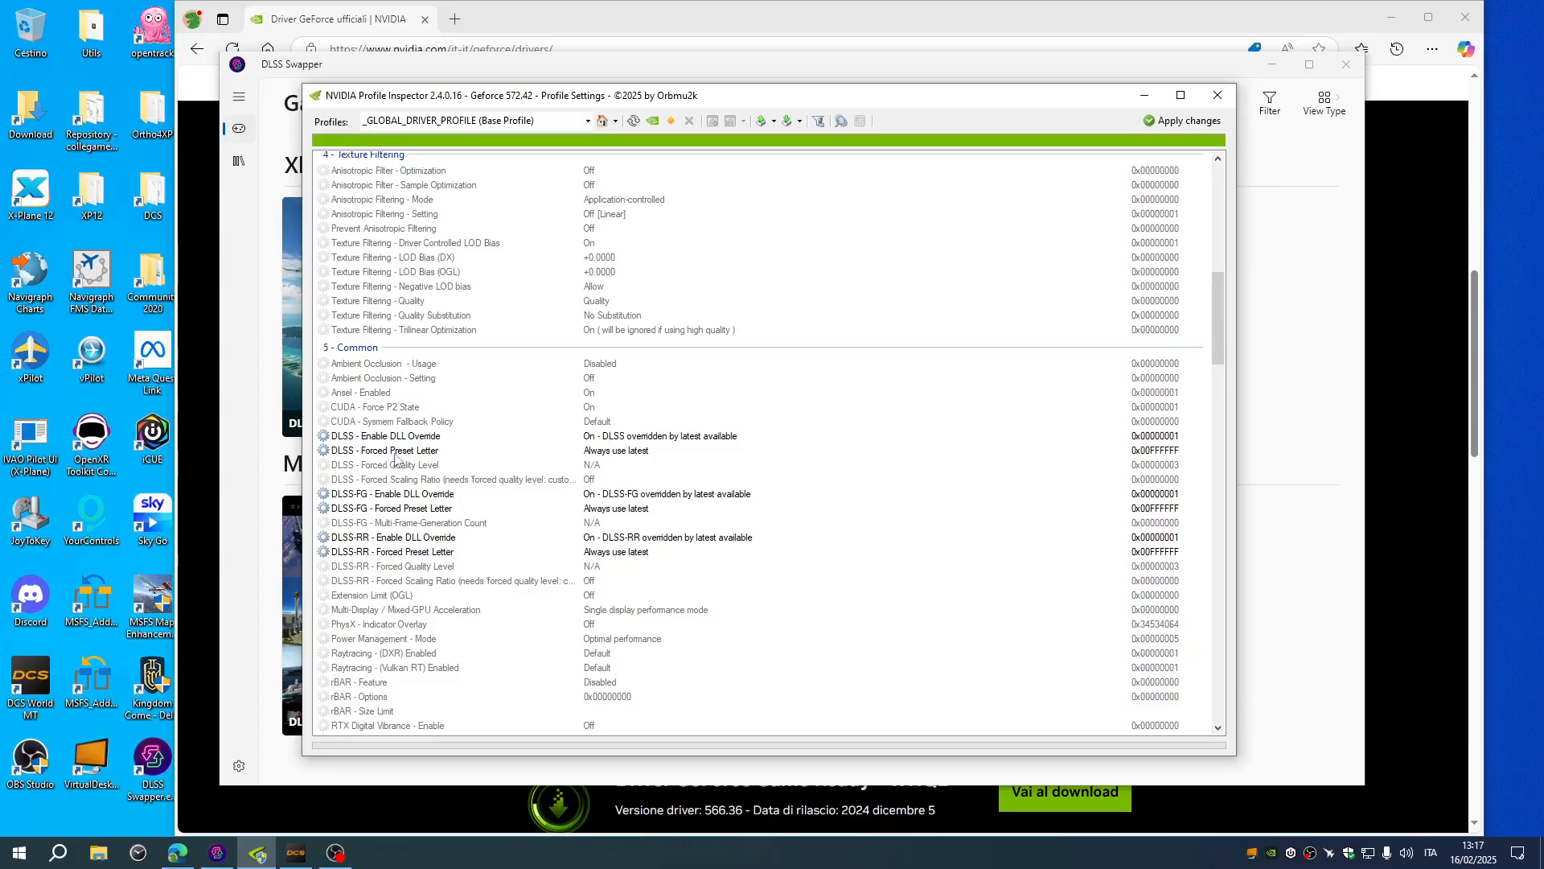
{"action": "mouse_move", "coordinate": [595, 458]}
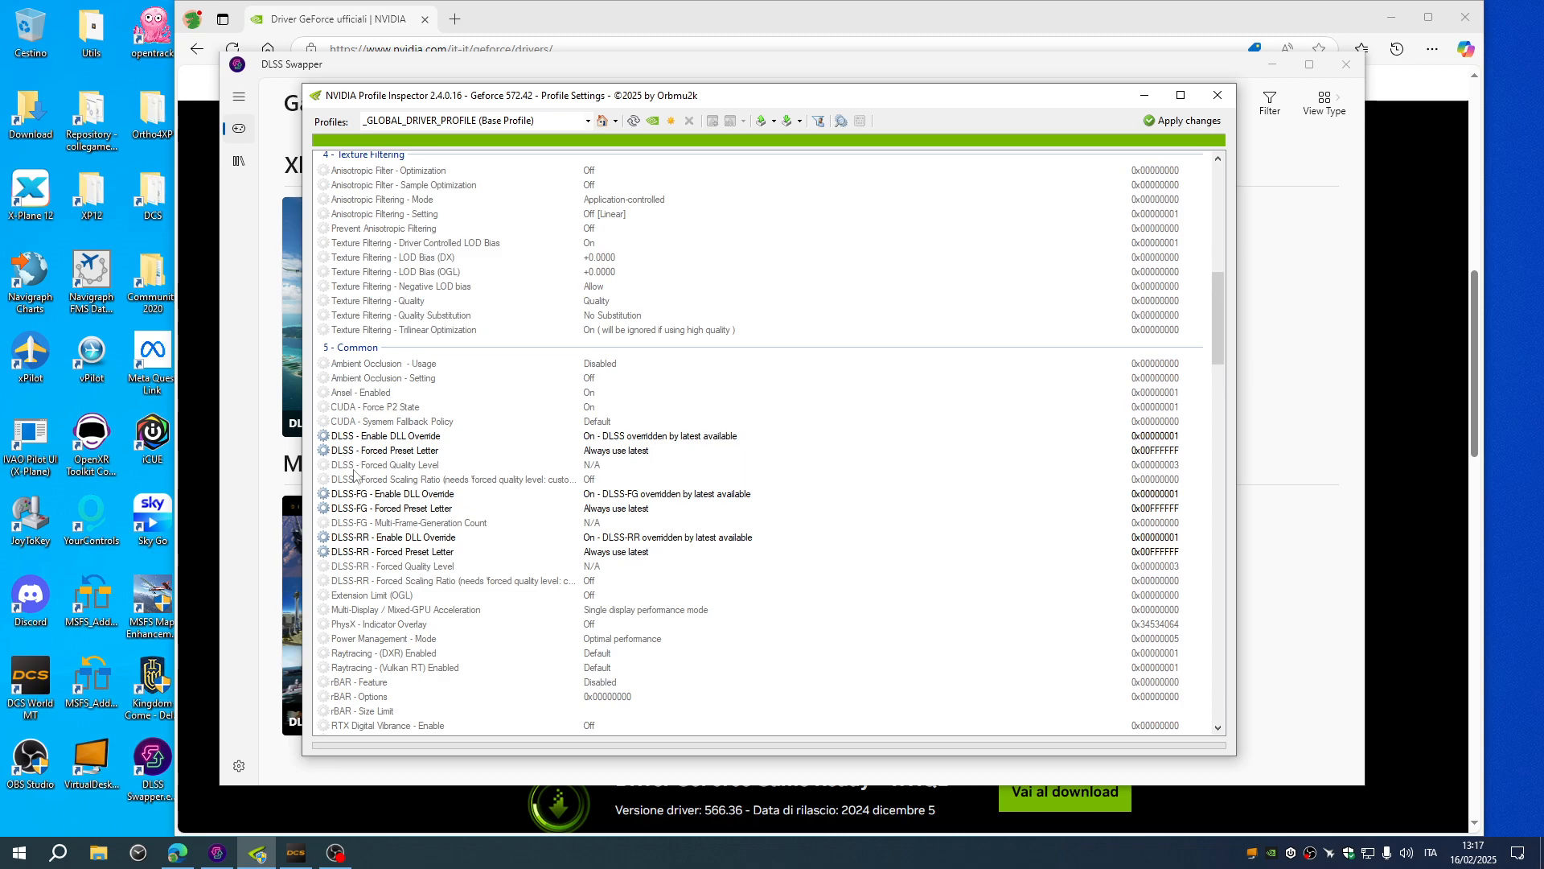
{"action": "mouse_move", "coordinate": [355, 562]}
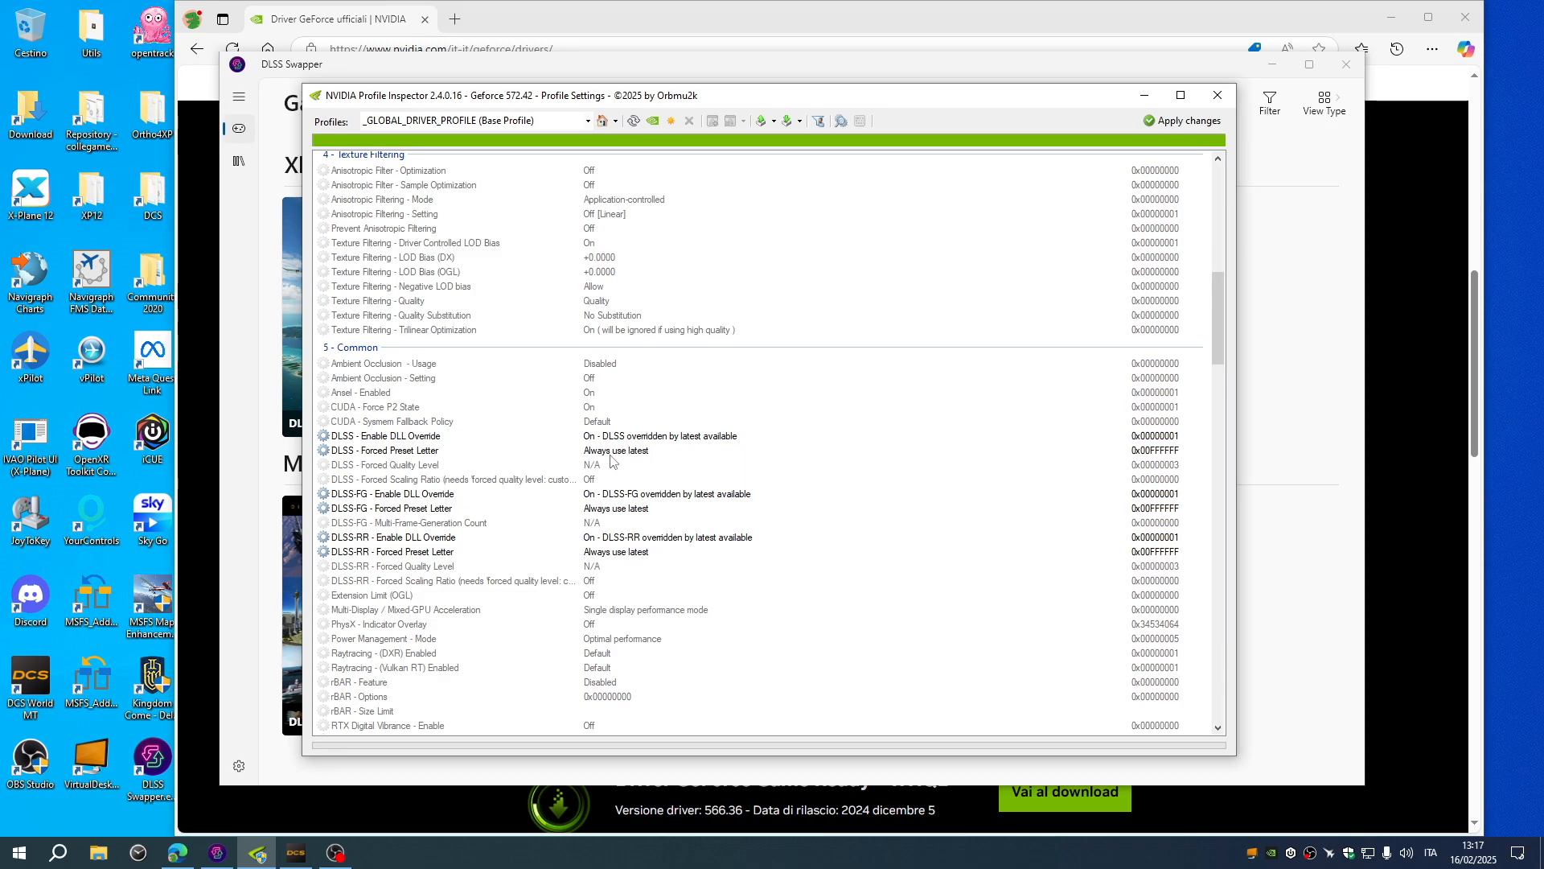
{"action": "mouse_move", "coordinate": [630, 450]}
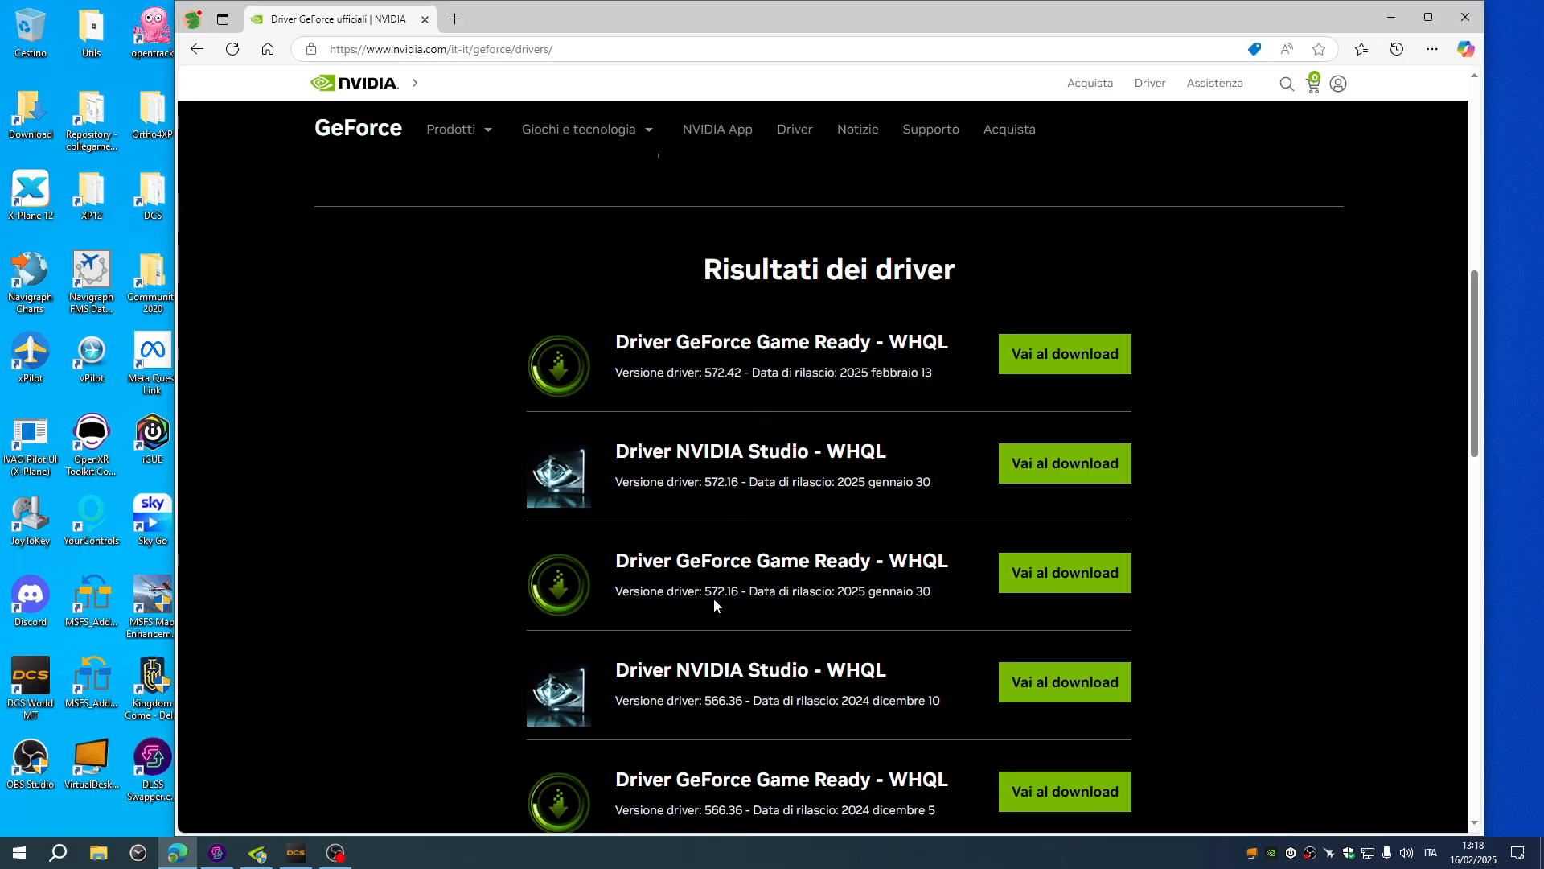
{"action": "mouse_move", "coordinate": [740, 521]}
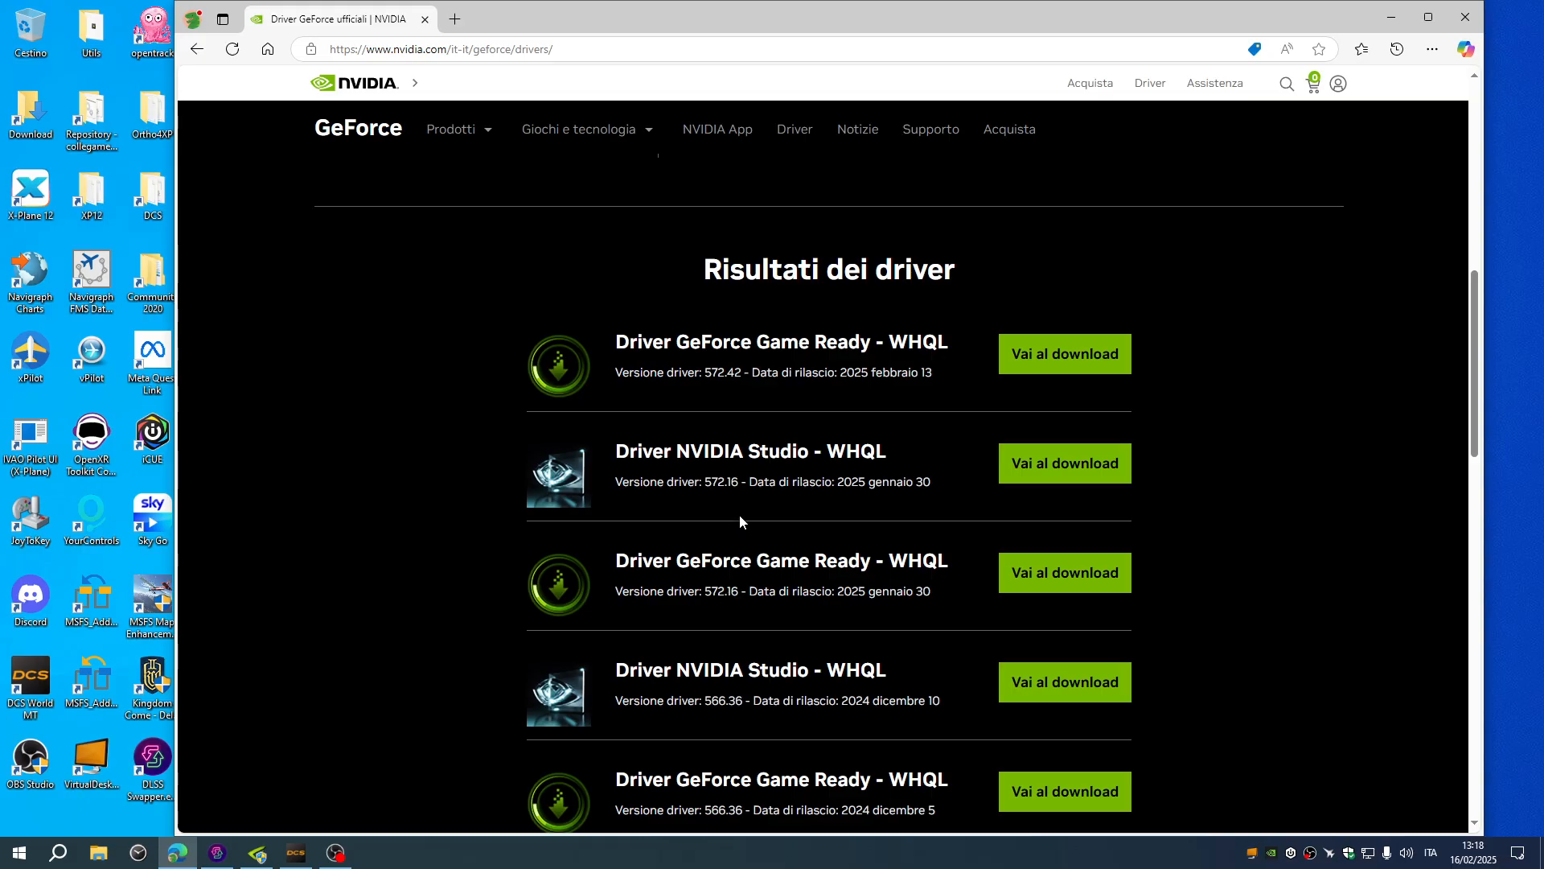
{"action": "mouse_move", "coordinate": [832, 388]}
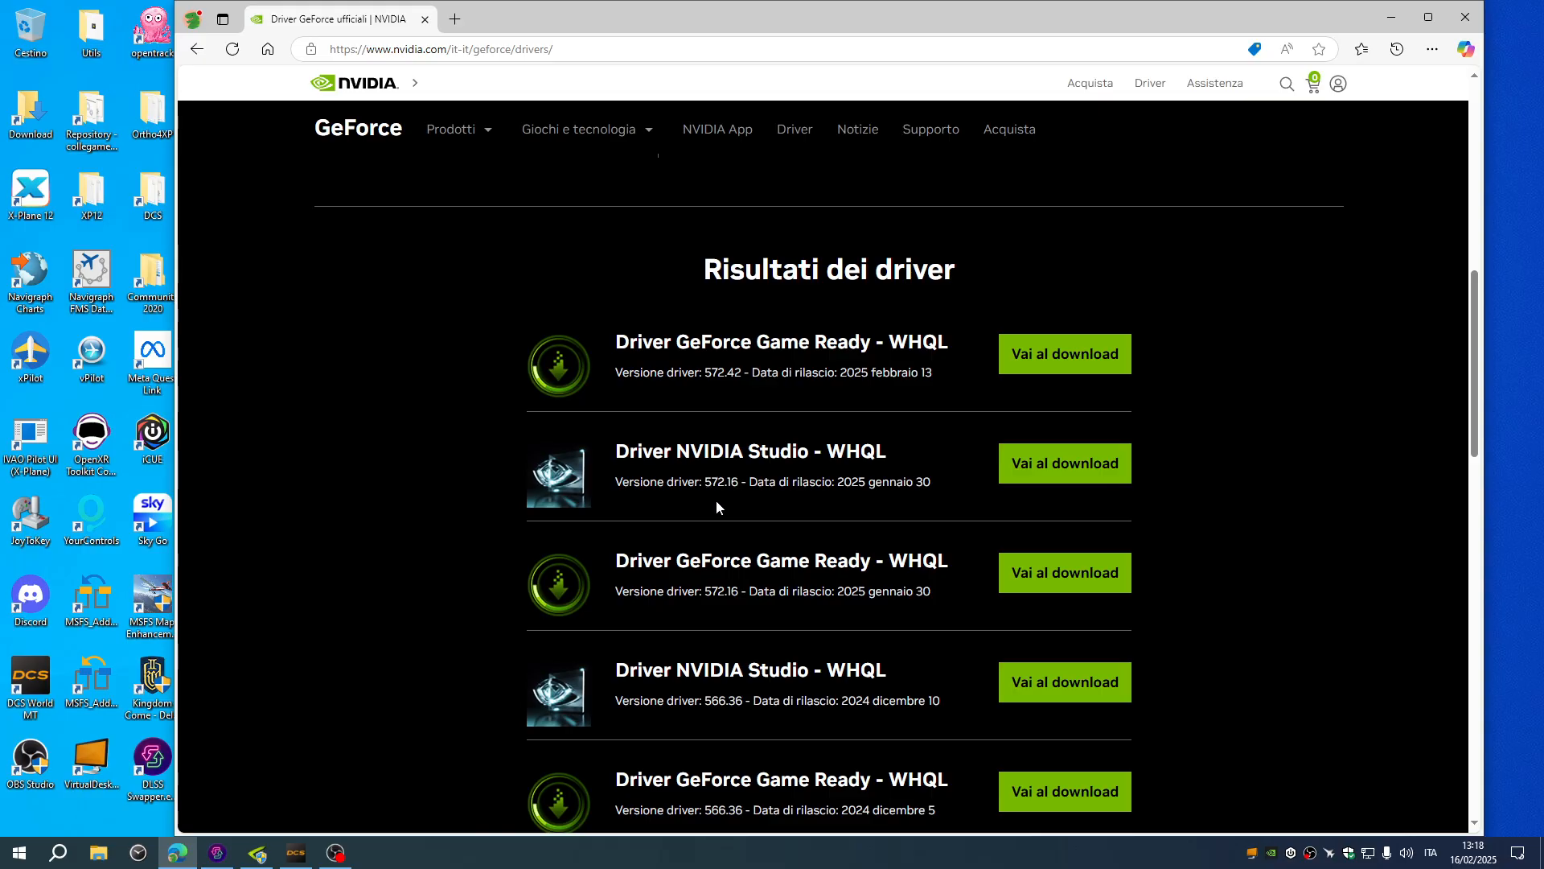
{"action": "mouse_move", "coordinate": [722, 510]}
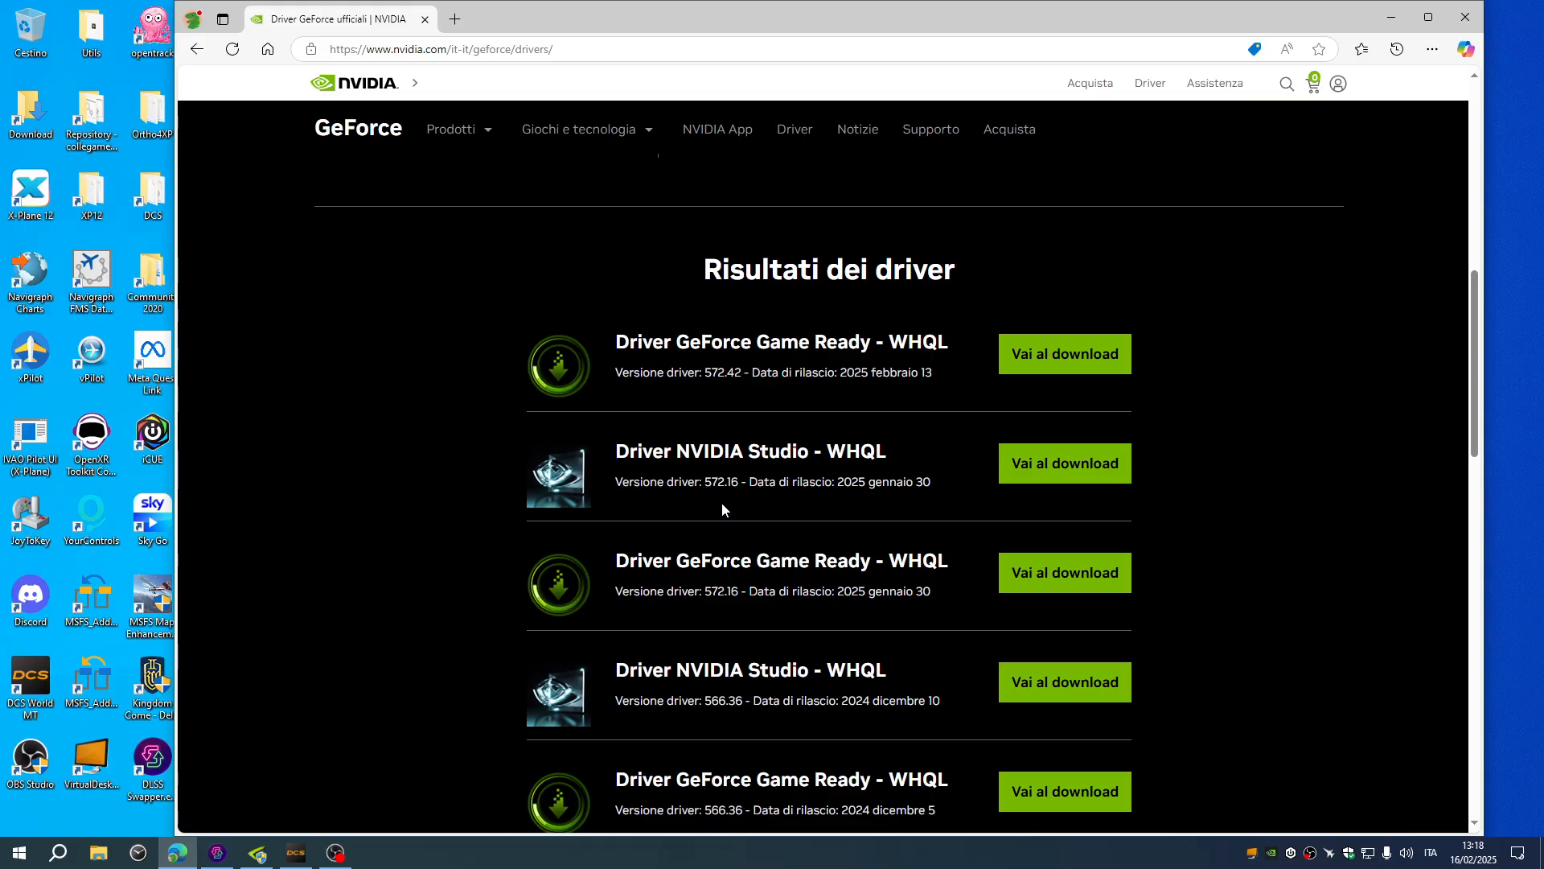
{"action": "mouse_move", "coordinate": [713, 510]}
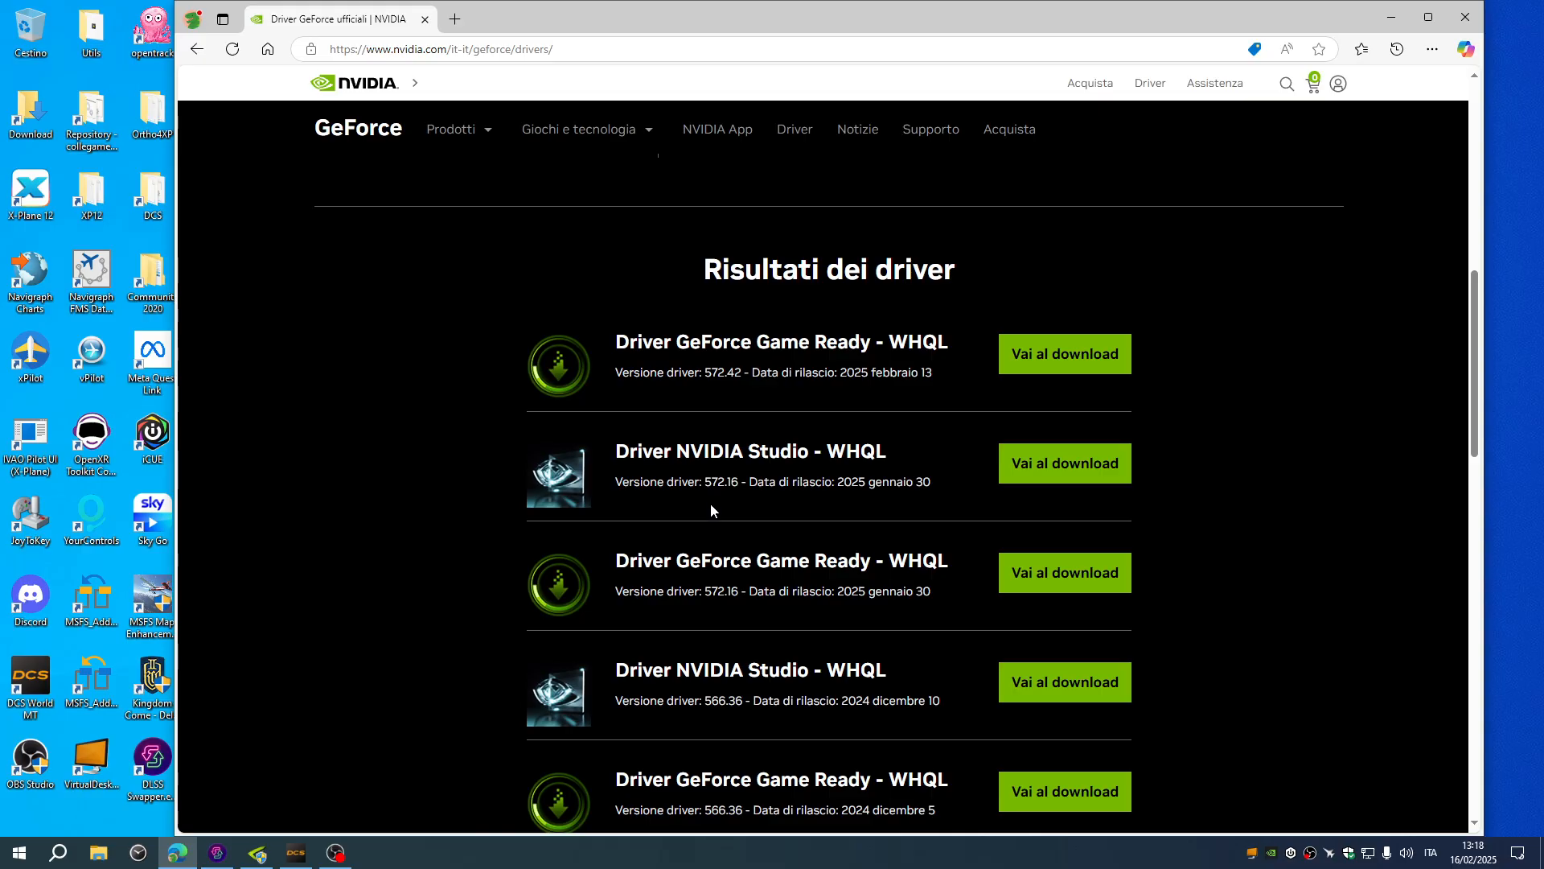
{"action": "mouse_move", "coordinate": [725, 503]}
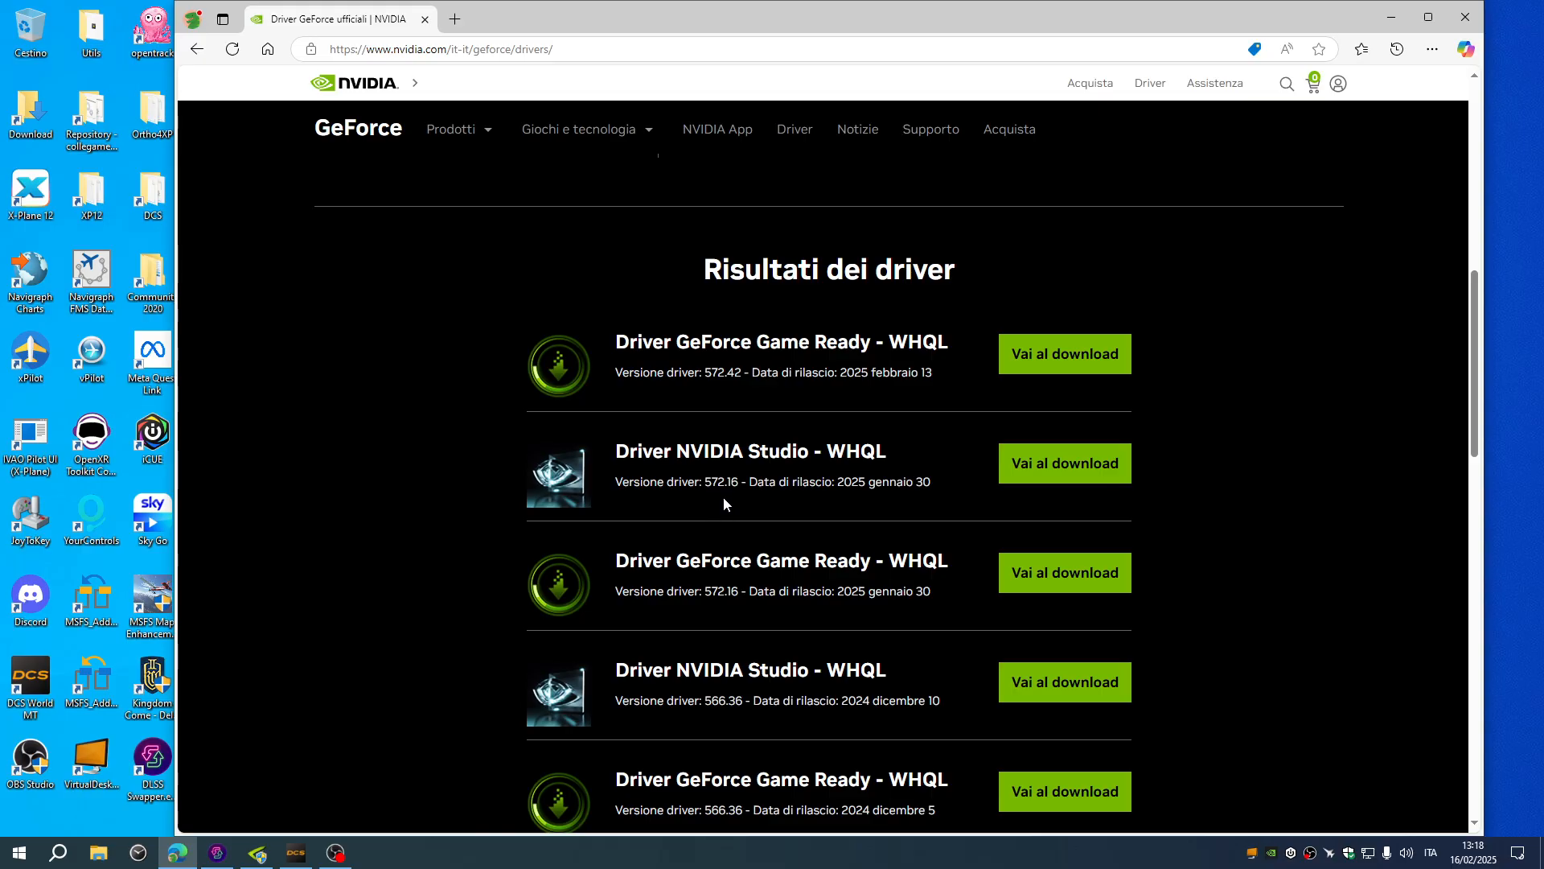
{"action": "mouse_move", "coordinate": [607, 618]}
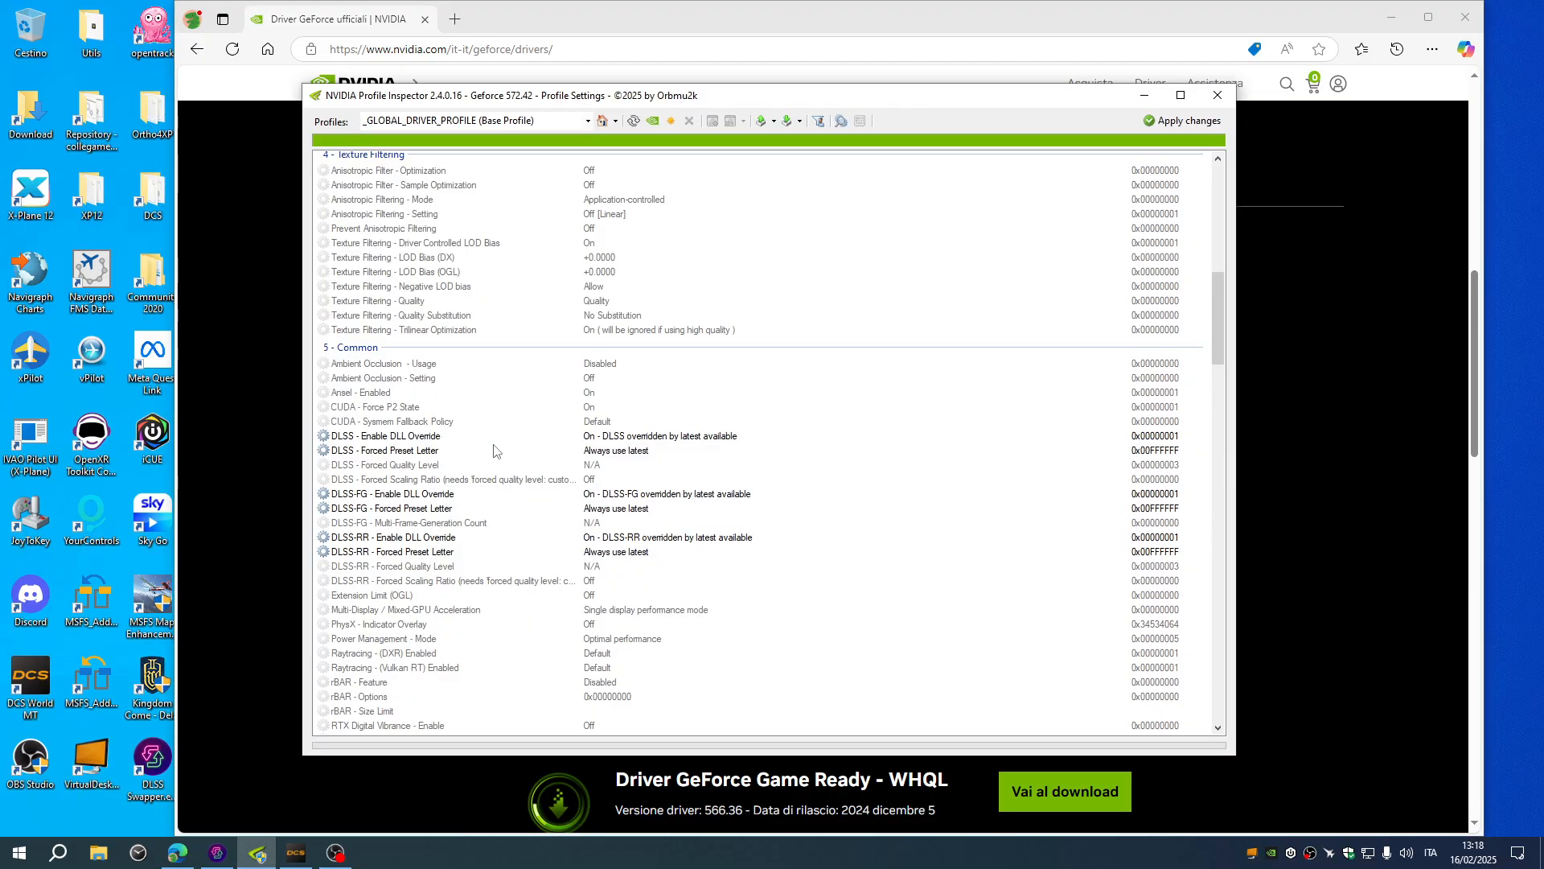
{"action": "mouse_move", "coordinate": [613, 449]}
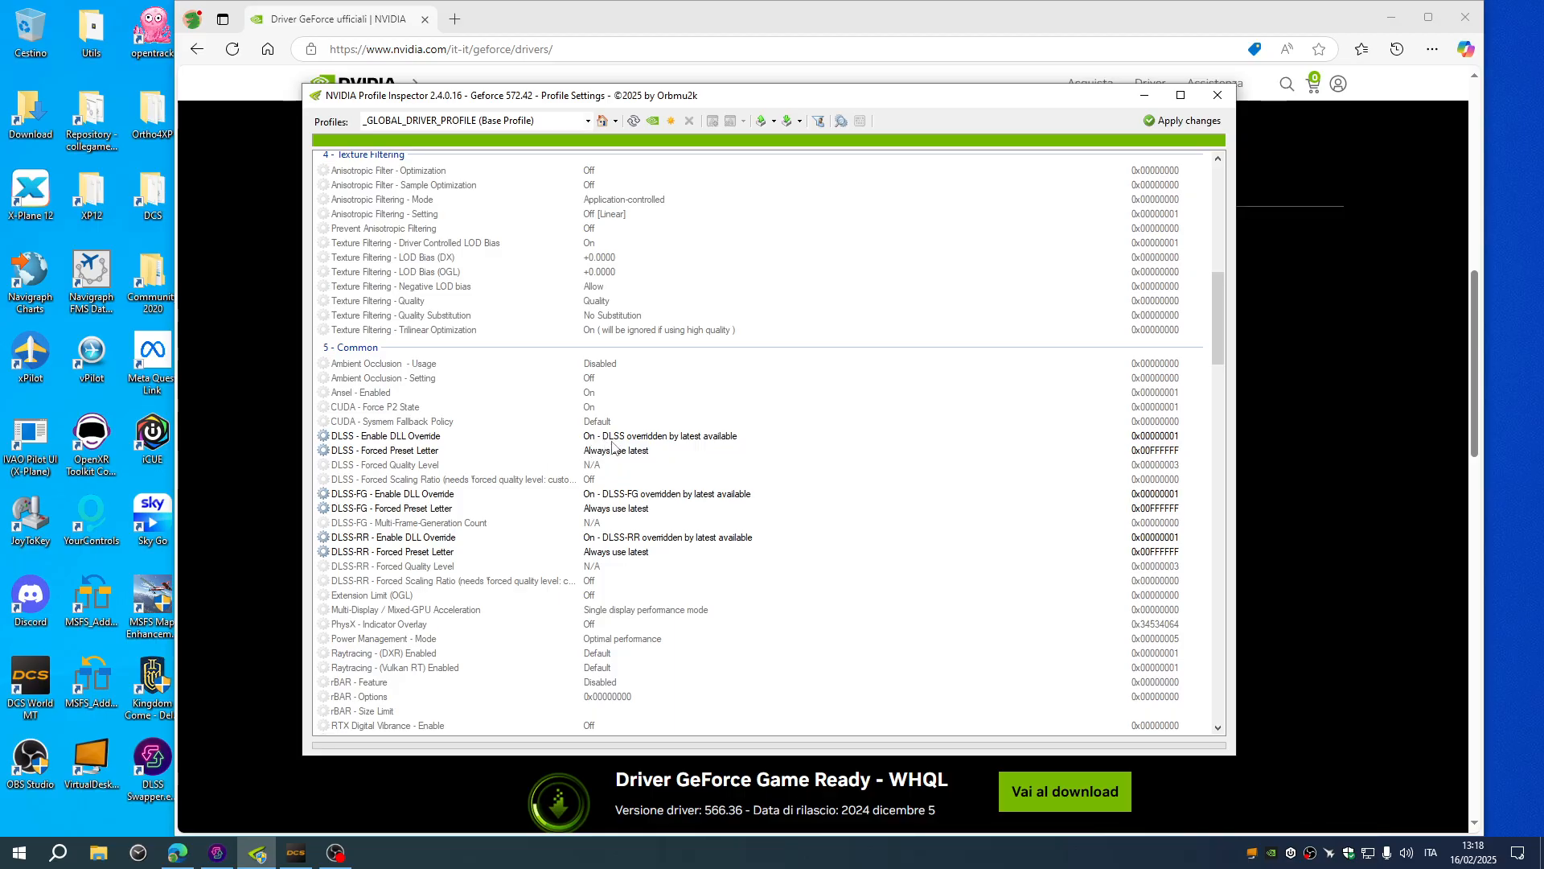
{"action": "mouse_move", "coordinate": [623, 446]}
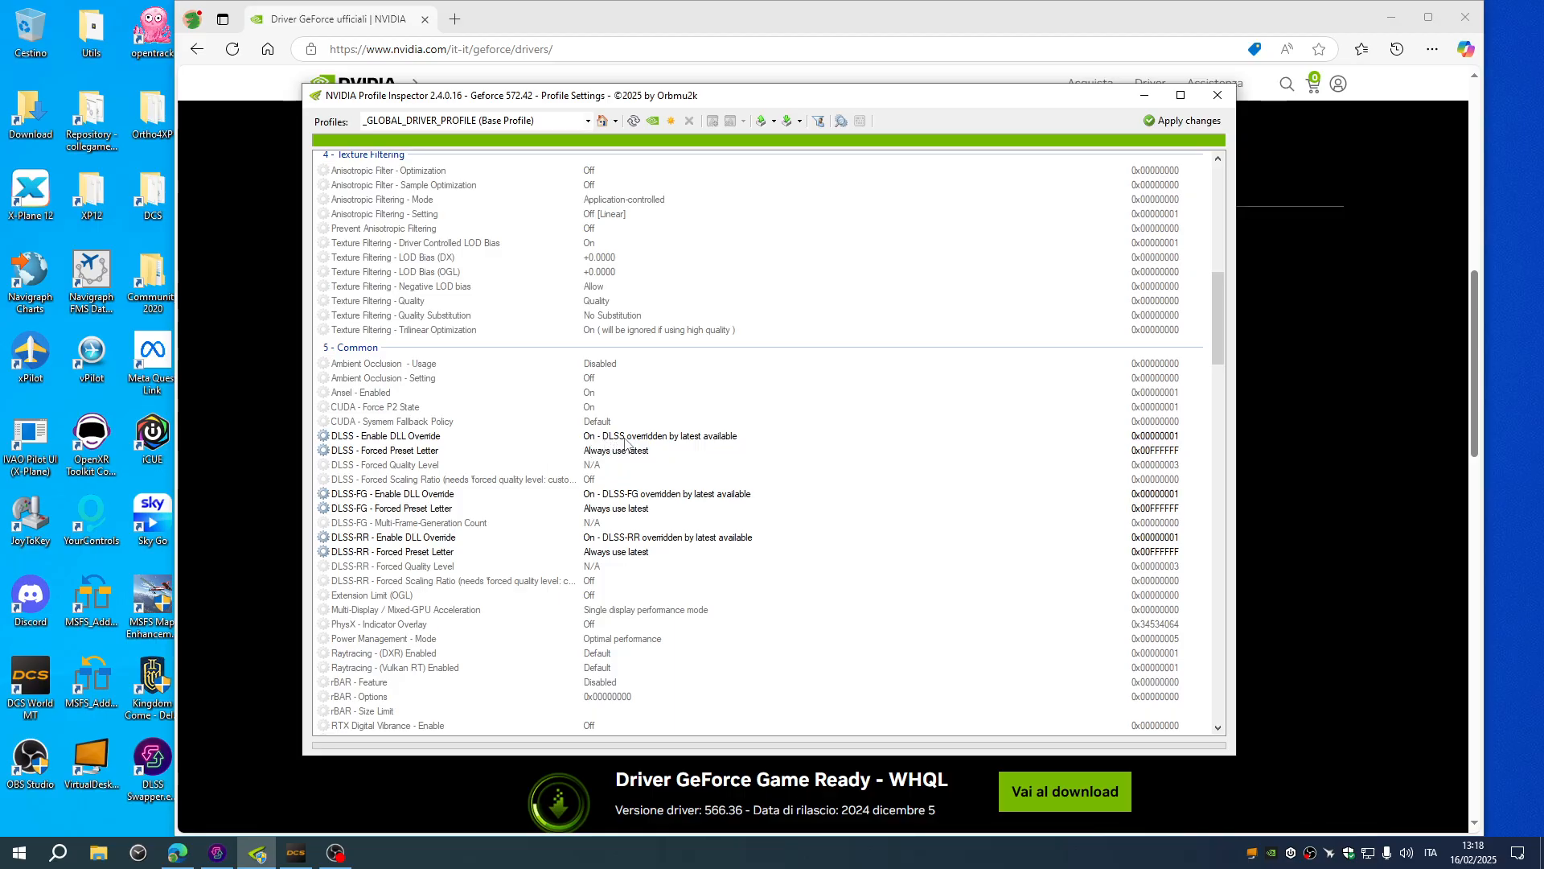
{"action": "mouse_move", "coordinate": [402, 459]}
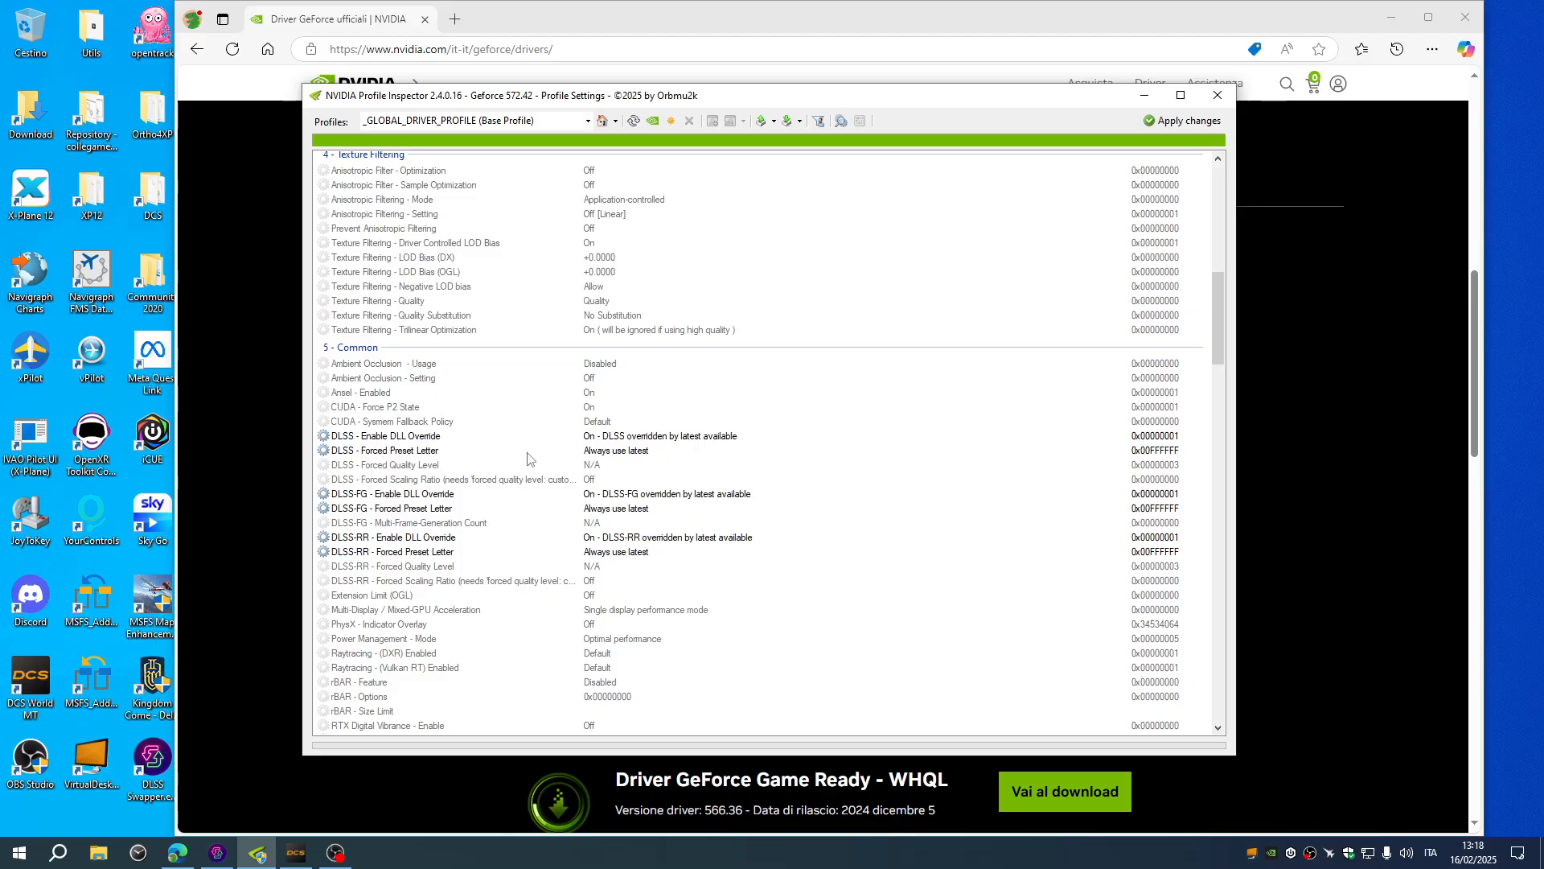
{"action": "mouse_move", "coordinate": [633, 467]}
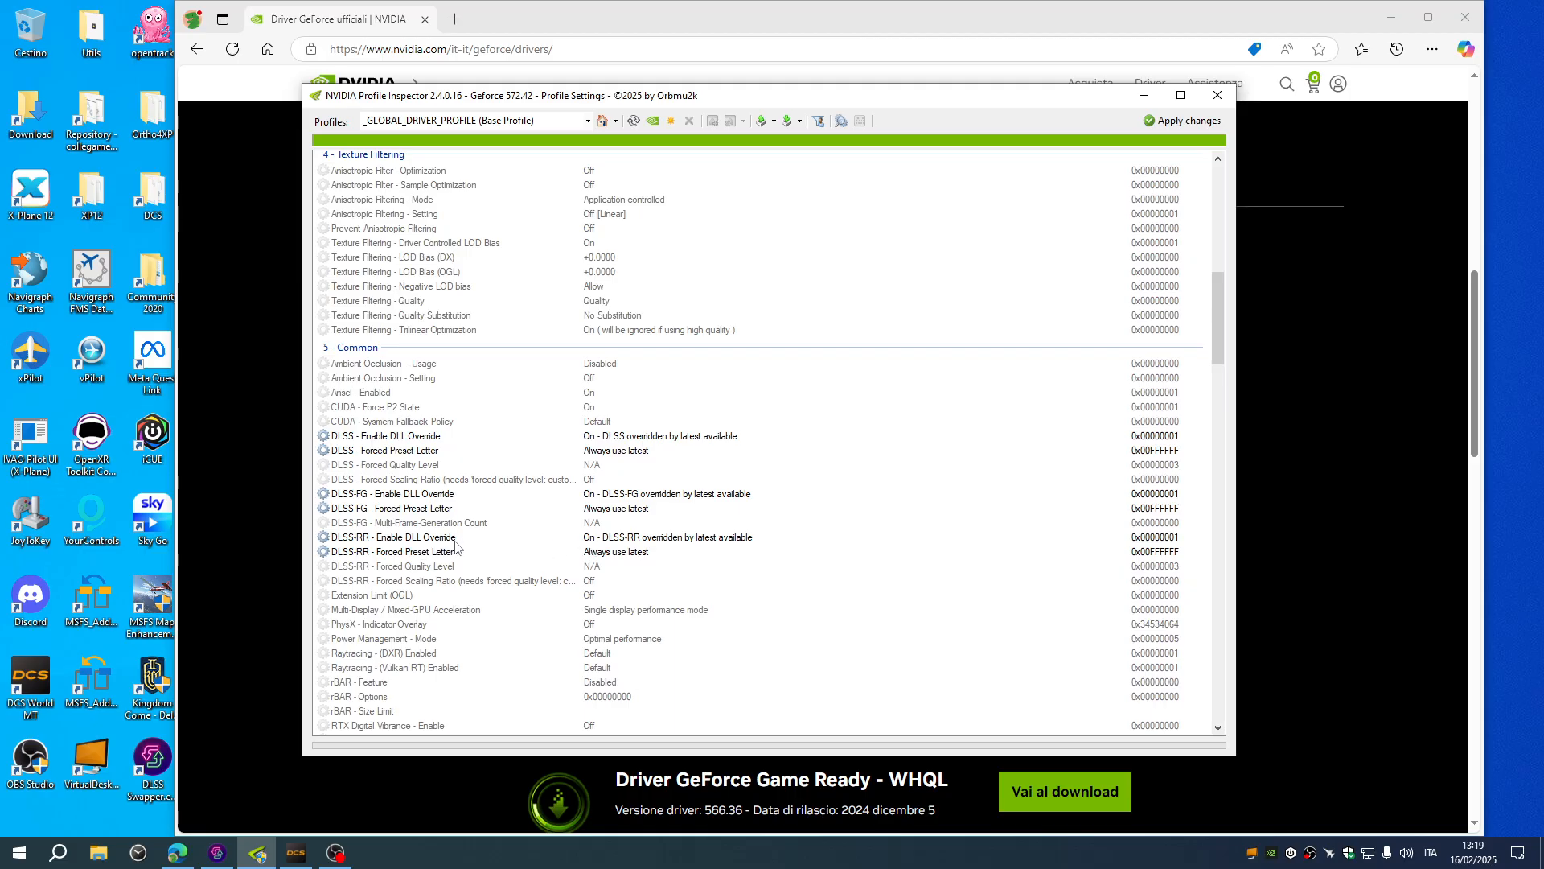
{"action": "mouse_move", "coordinate": [490, 456]}
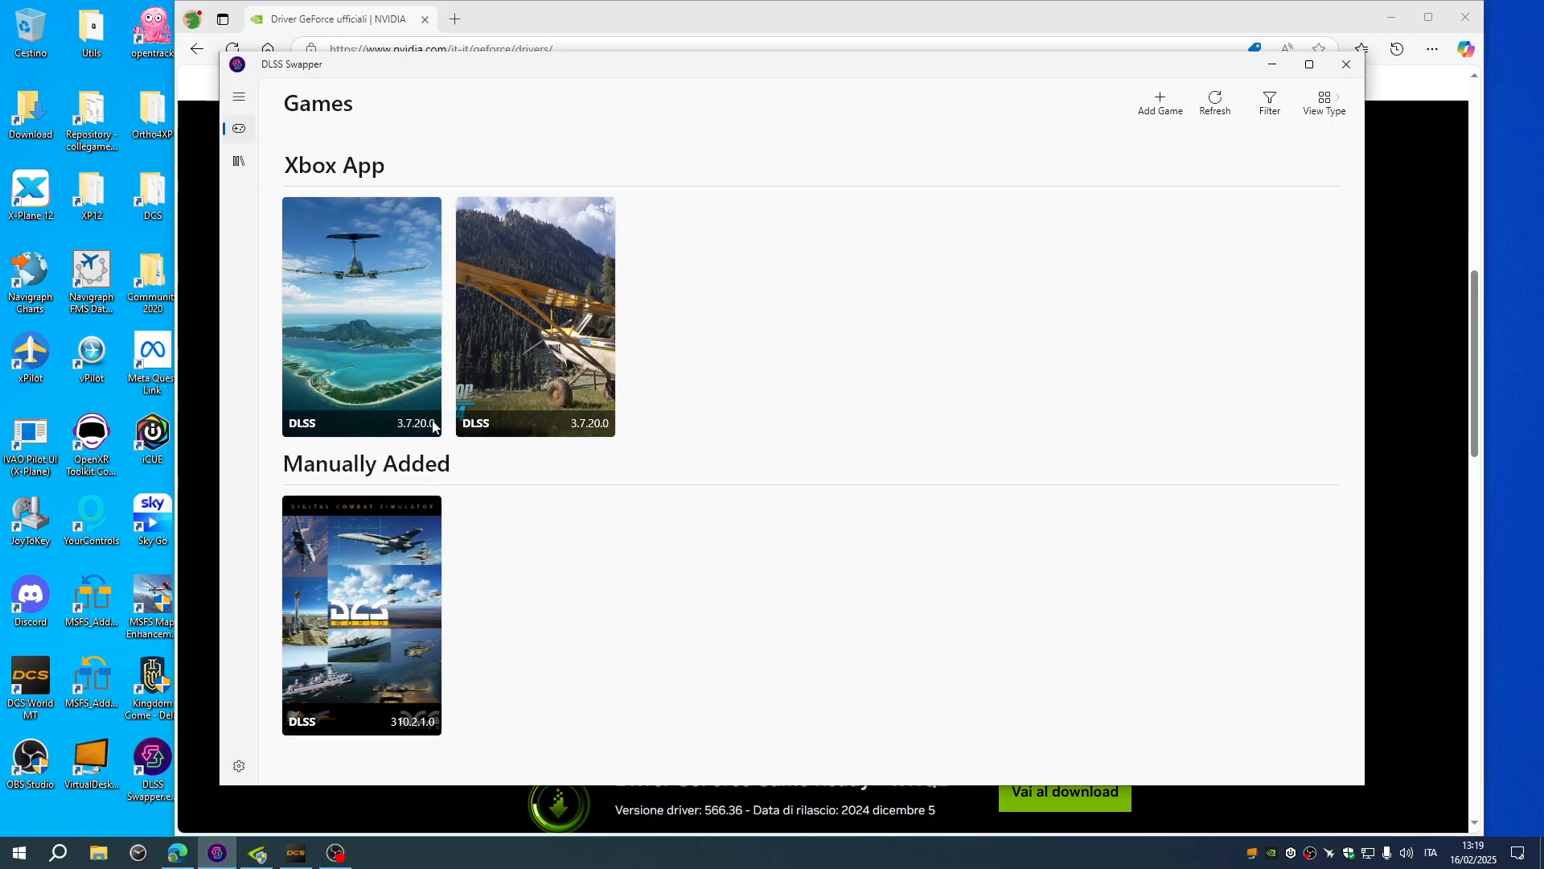
{"action": "mouse_move", "coordinate": [524, 432]}
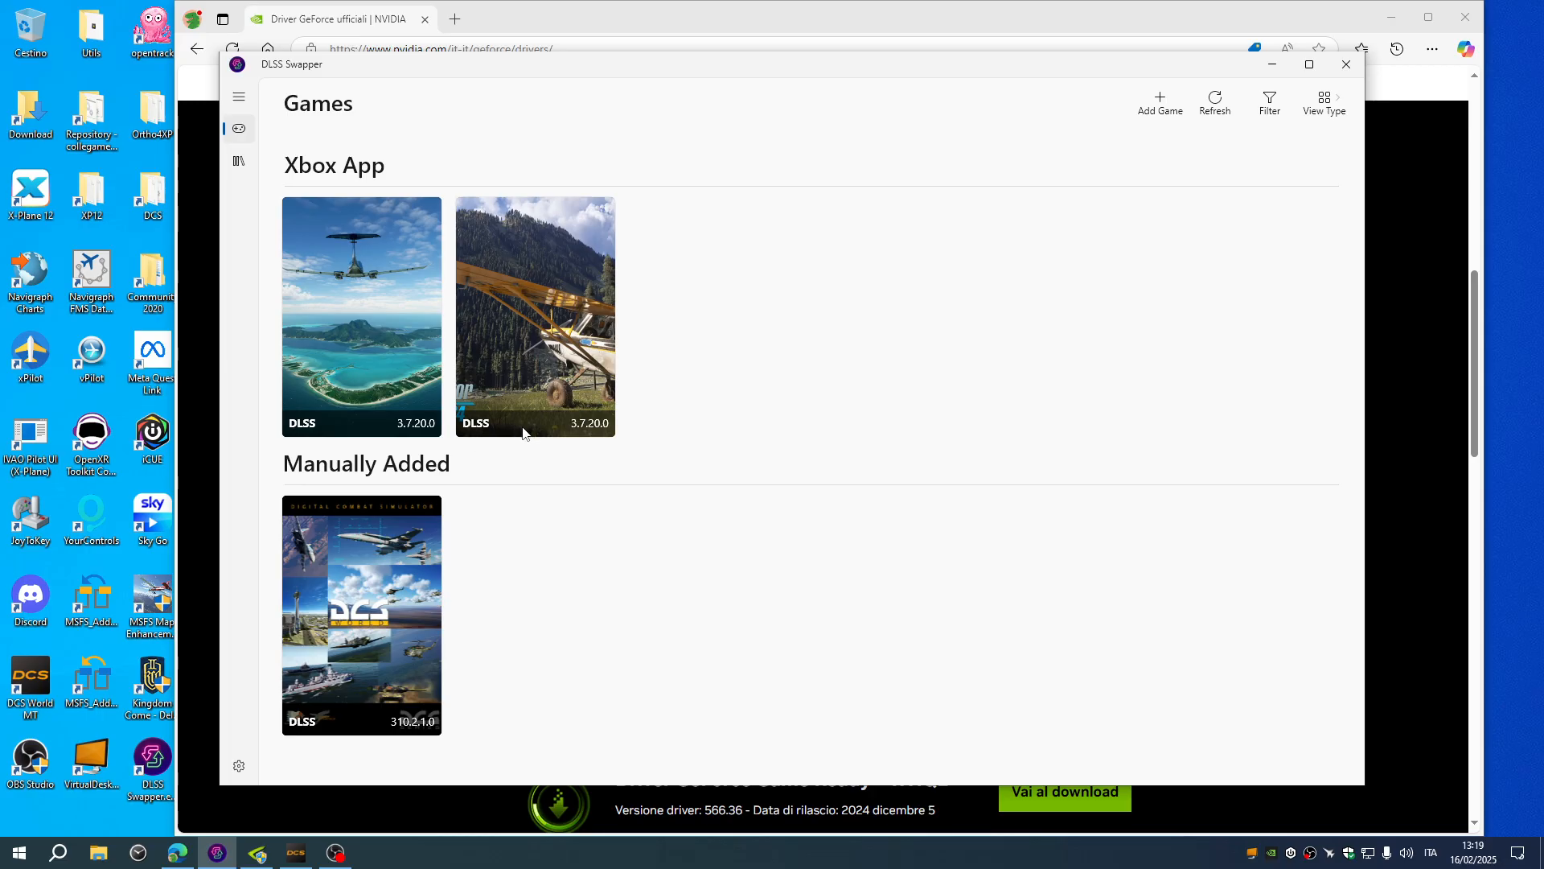
{"action": "mouse_move", "coordinate": [513, 630]}
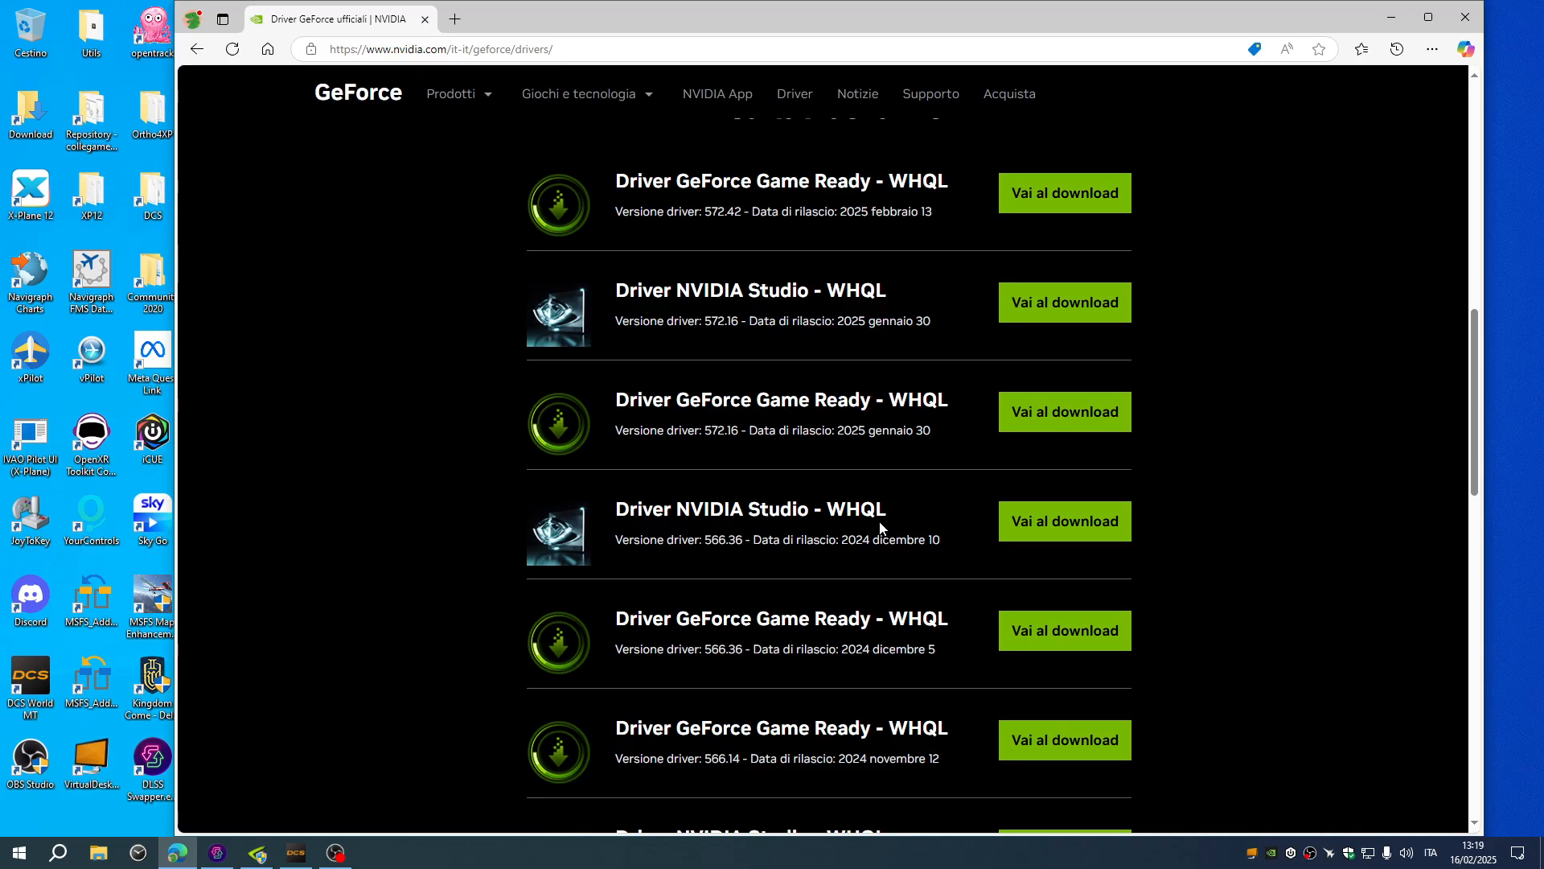
{"action": "mouse_move", "coordinate": [729, 540]}
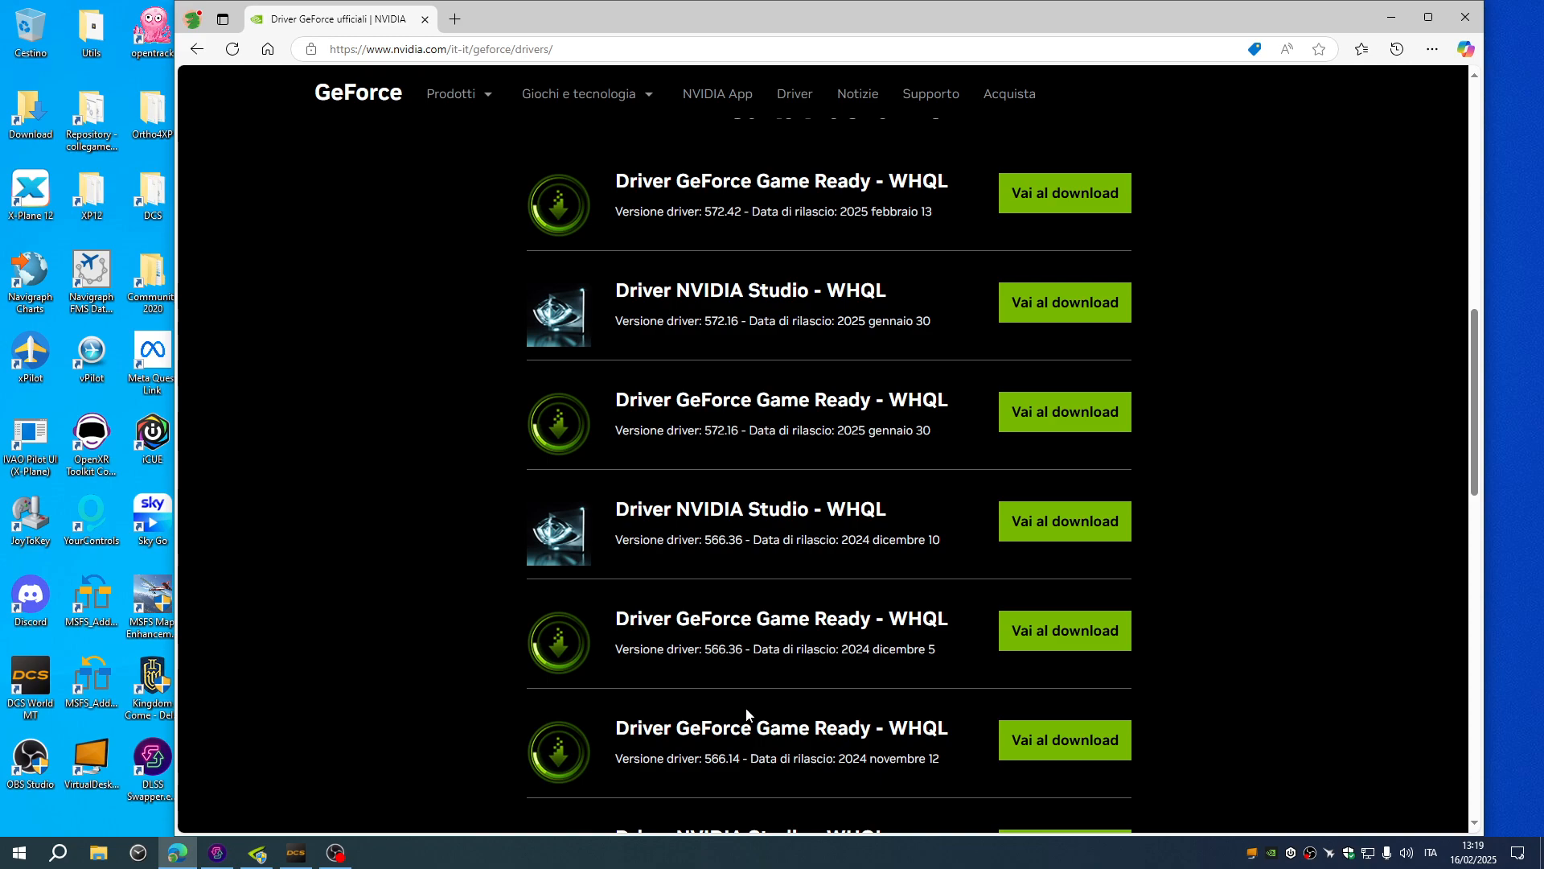
{"action": "mouse_move", "coordinate": [660, 721]}
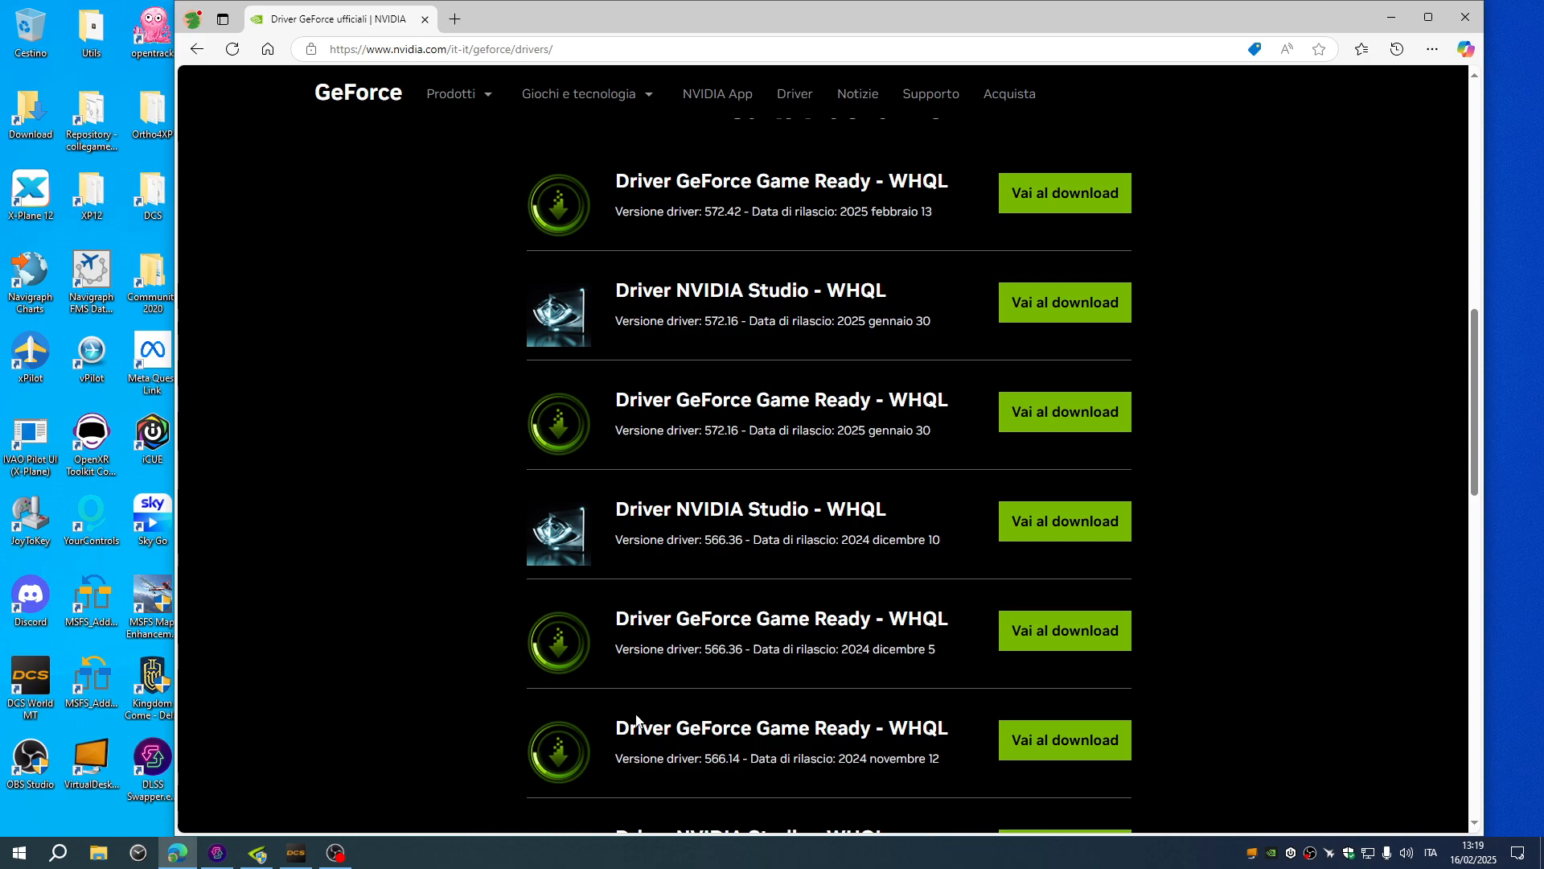
Step: Return to the top of NVIDIA's driver results list, then bring Profile Inspector back up
{"action": "scroll", "scroll_direction": "up", "scroll_amount": 3}
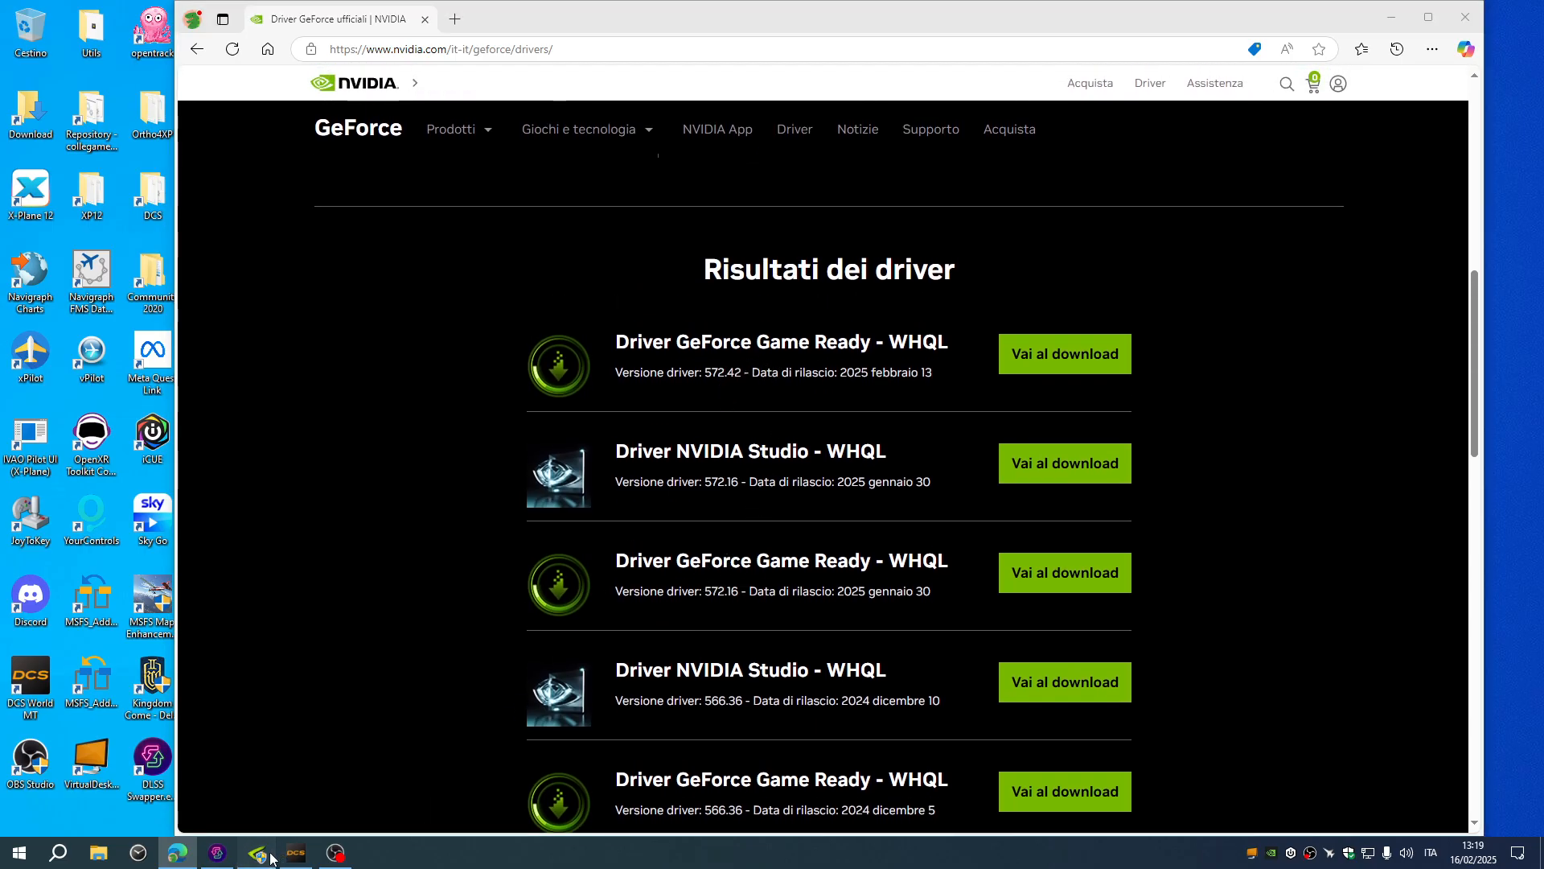
{"action": "left_click", "coordinate": [254, 852]}
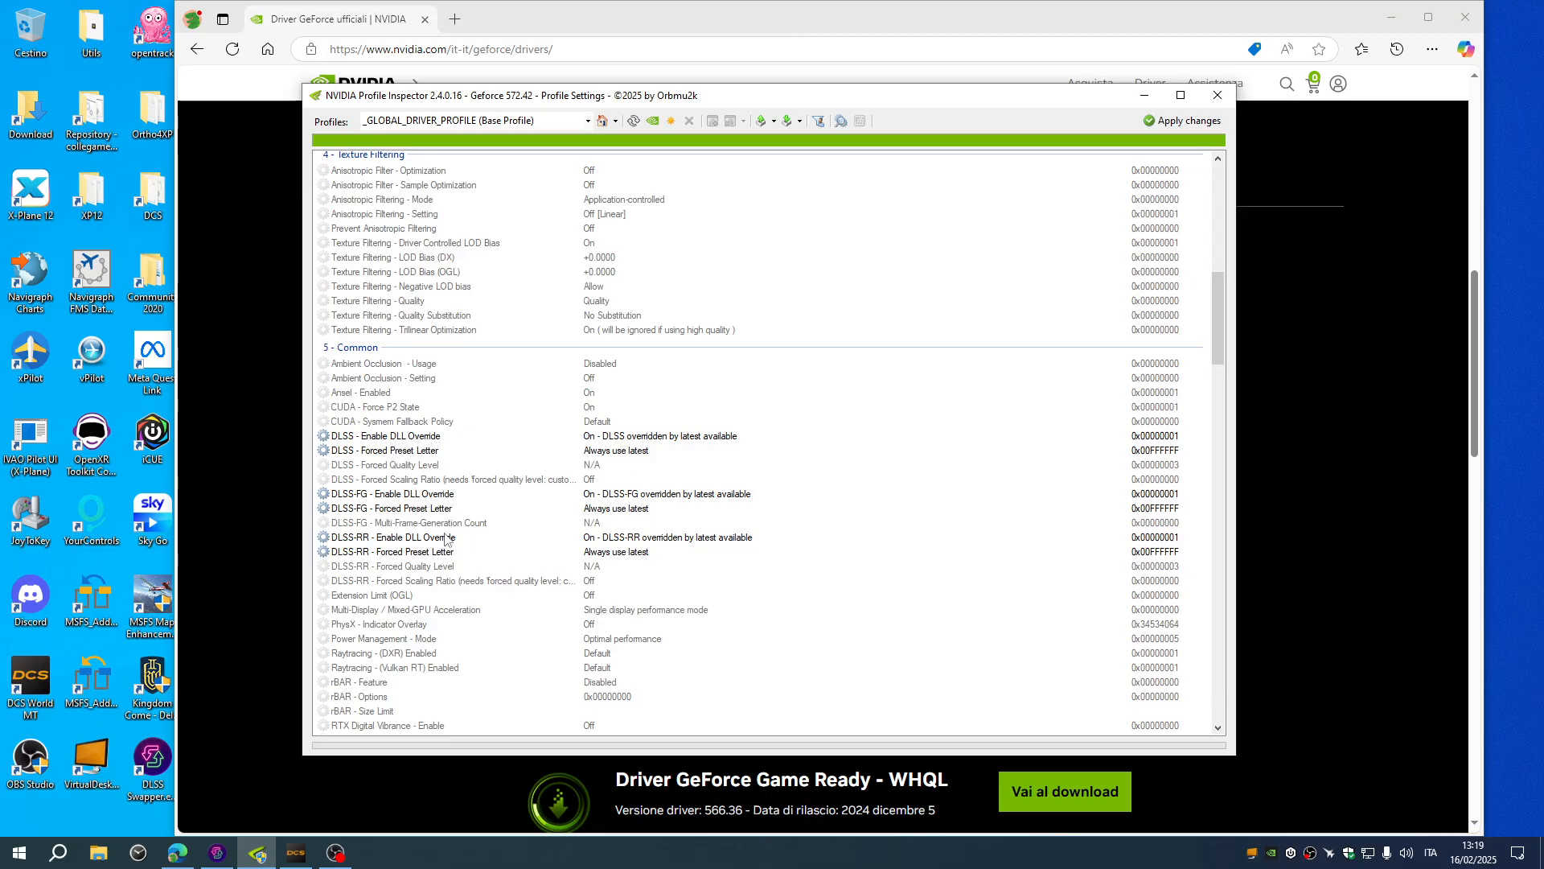
{"action": "mouse_move", "coordinate": [654, 407]}
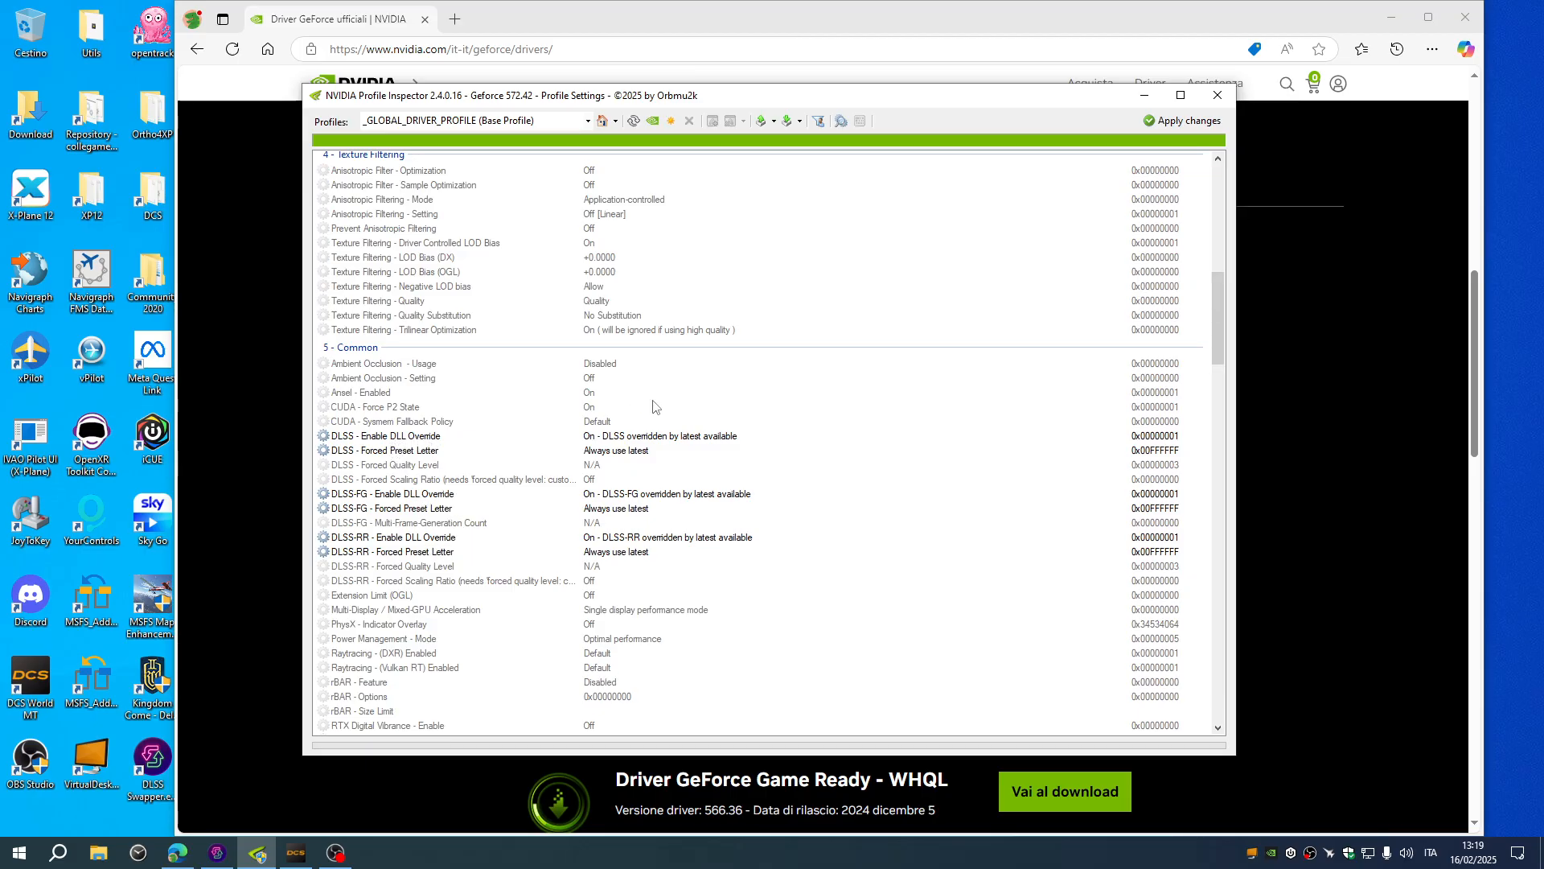
{"action": "mouse_move", "coordinate": [461, 380]}
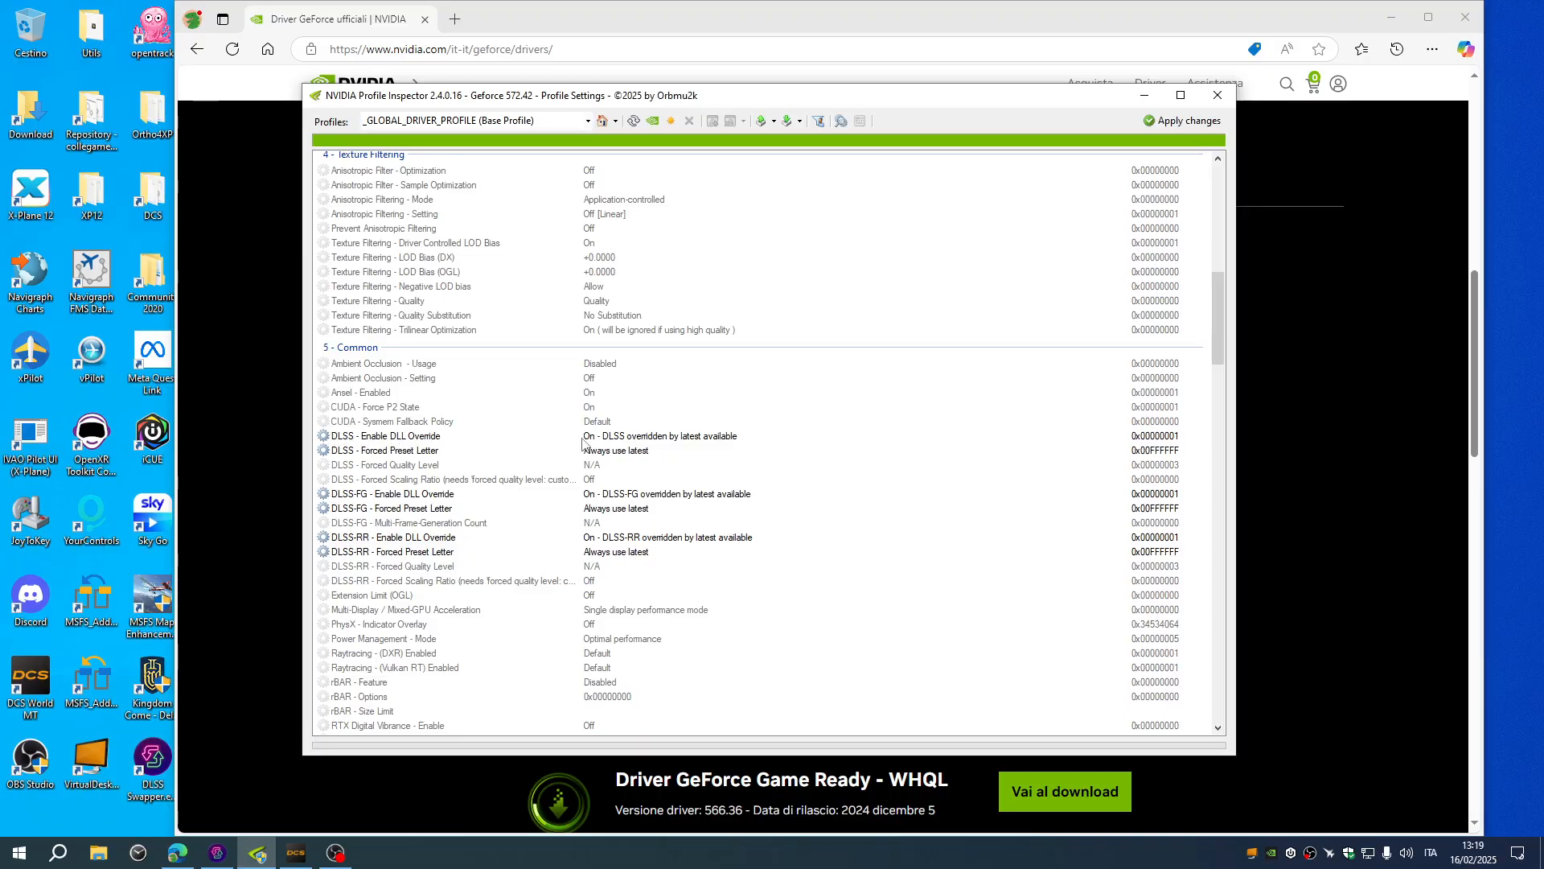
{"action": "mouse_move", "coordinate": [609, 488]}
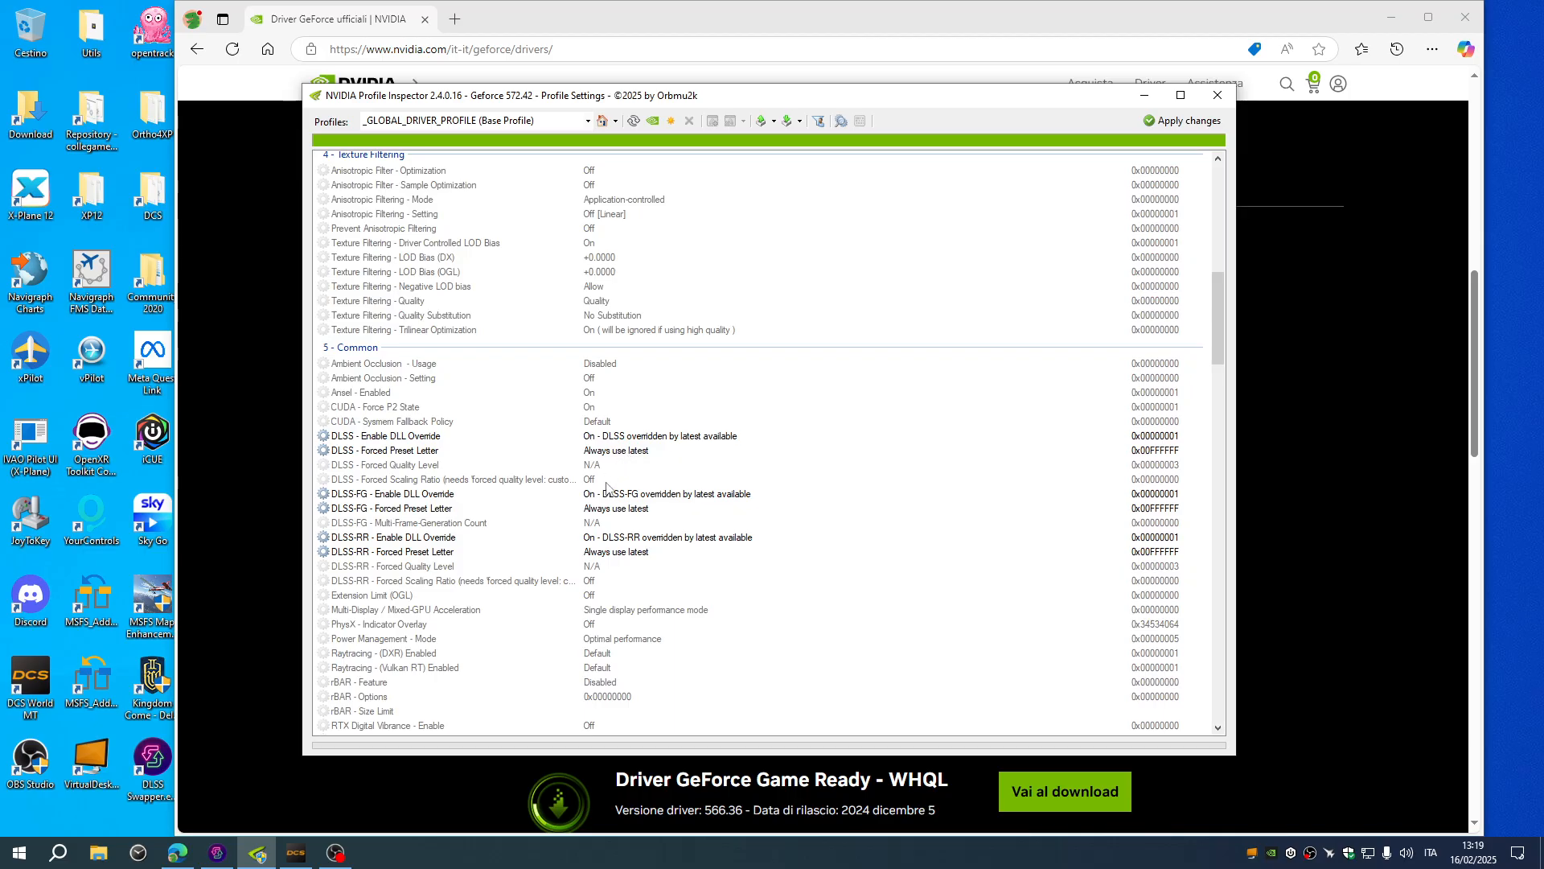
{"action": "mouse_move", "coordinate": [590, 458]}
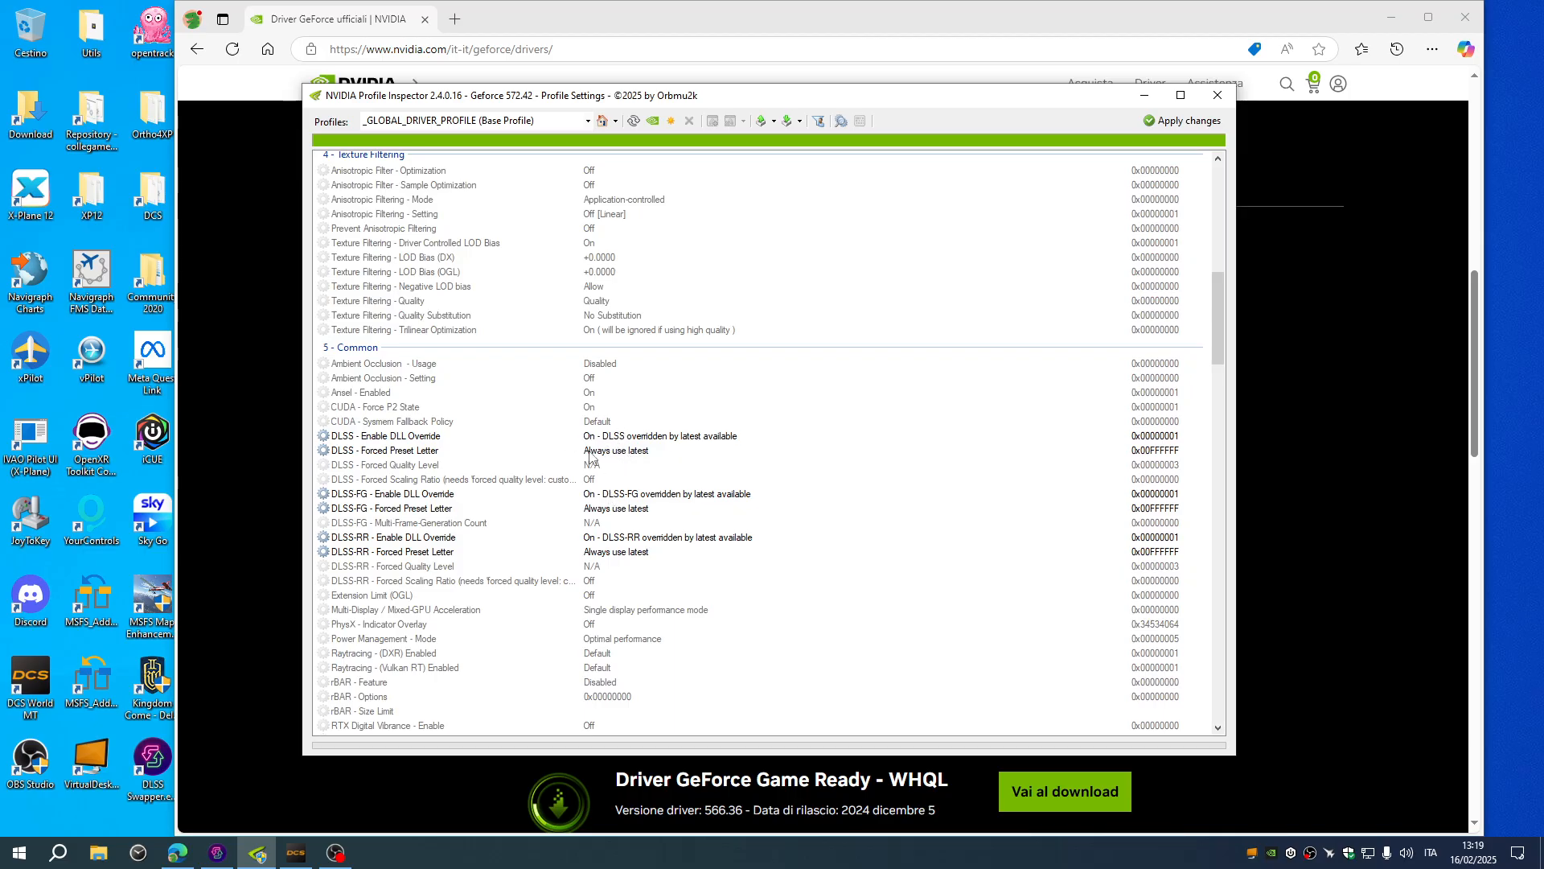
{"action": "mouse_move", "coordinate": [394, 444]}
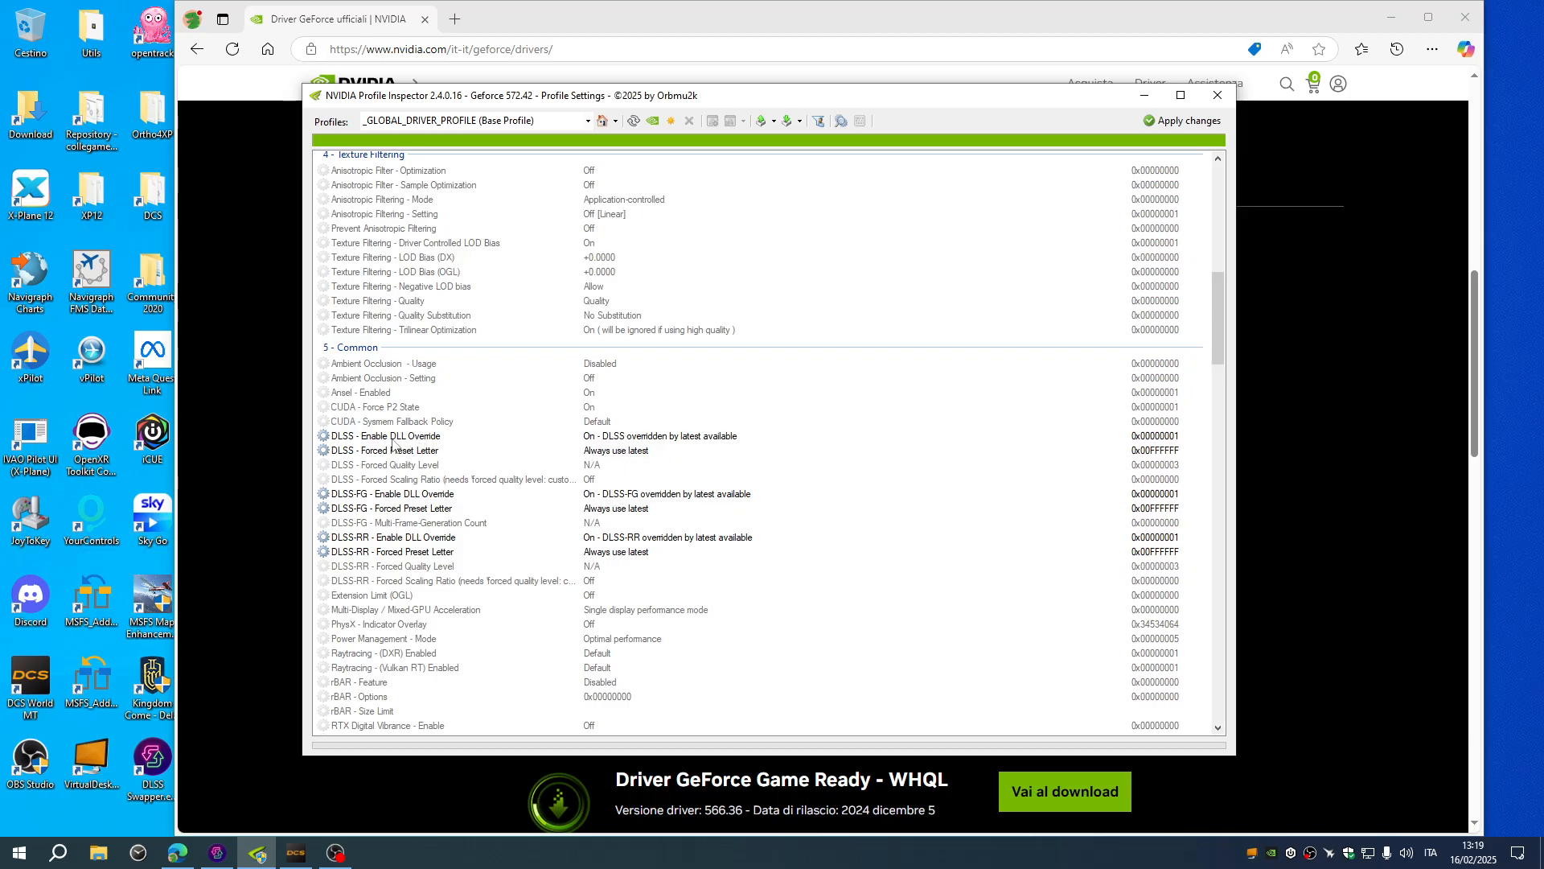
{"action": "mouse_move", "coordinate": [393, 455]}
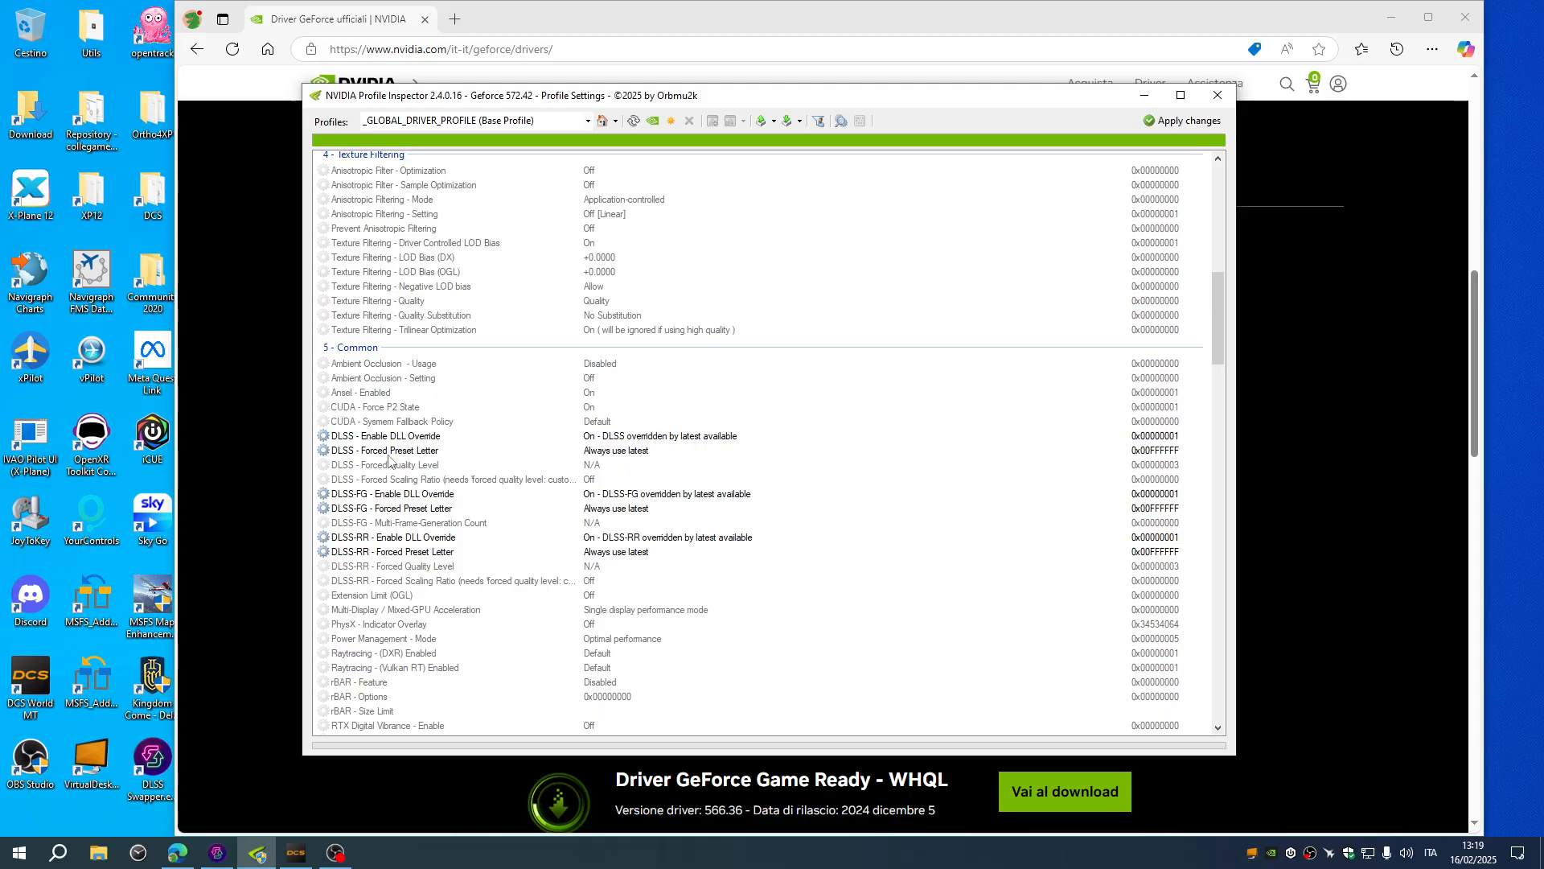
{"action": "mouse_move", "coordinate": [428, 481]}
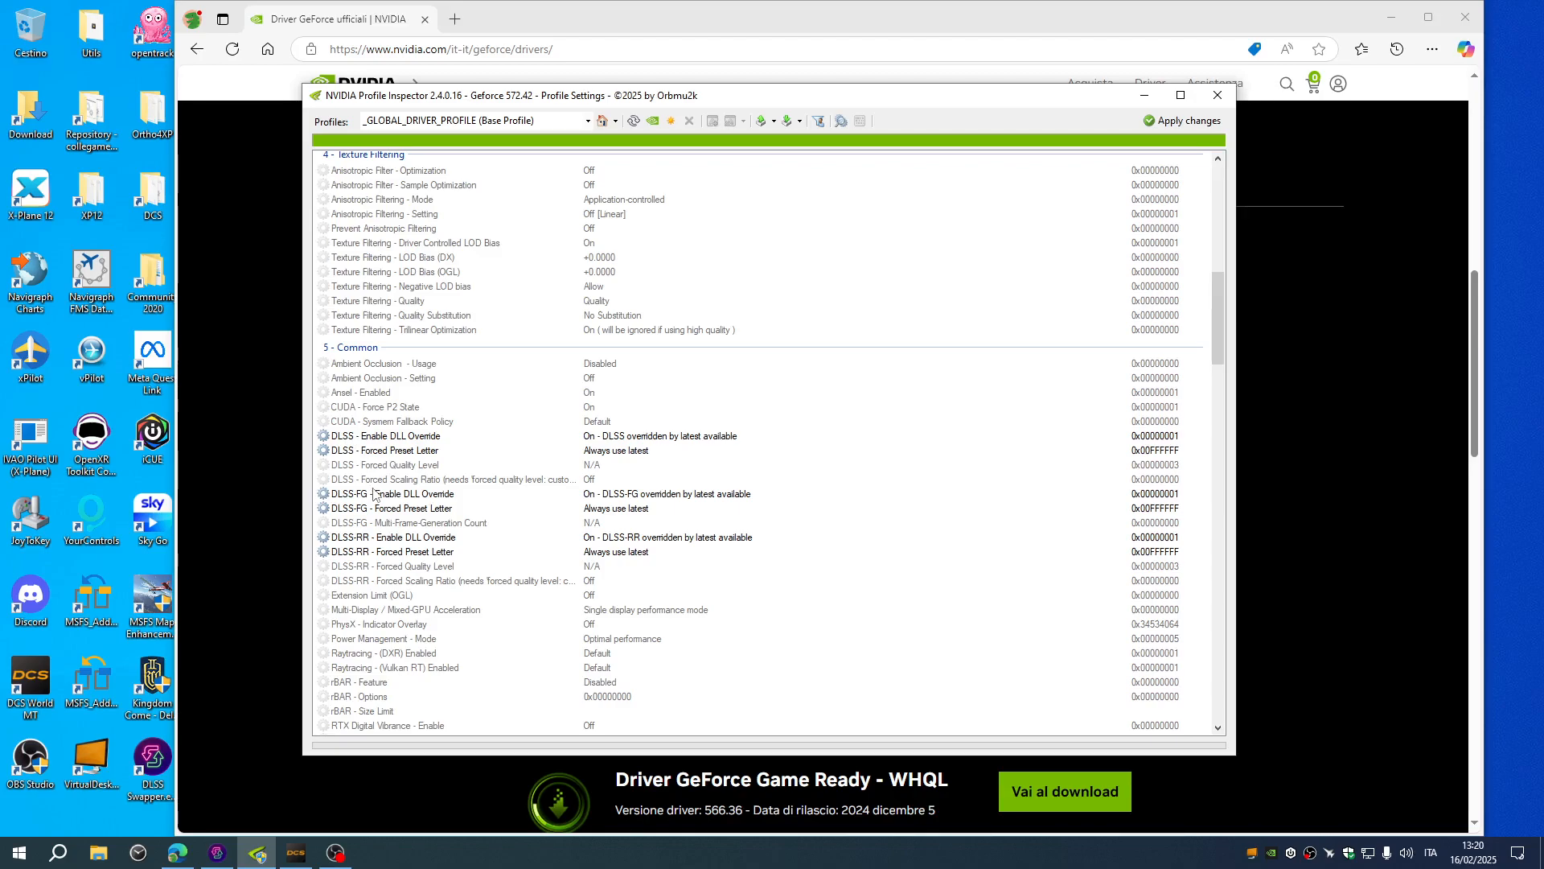
{"action": "mouse_move", "coordinate": [367, 547]}
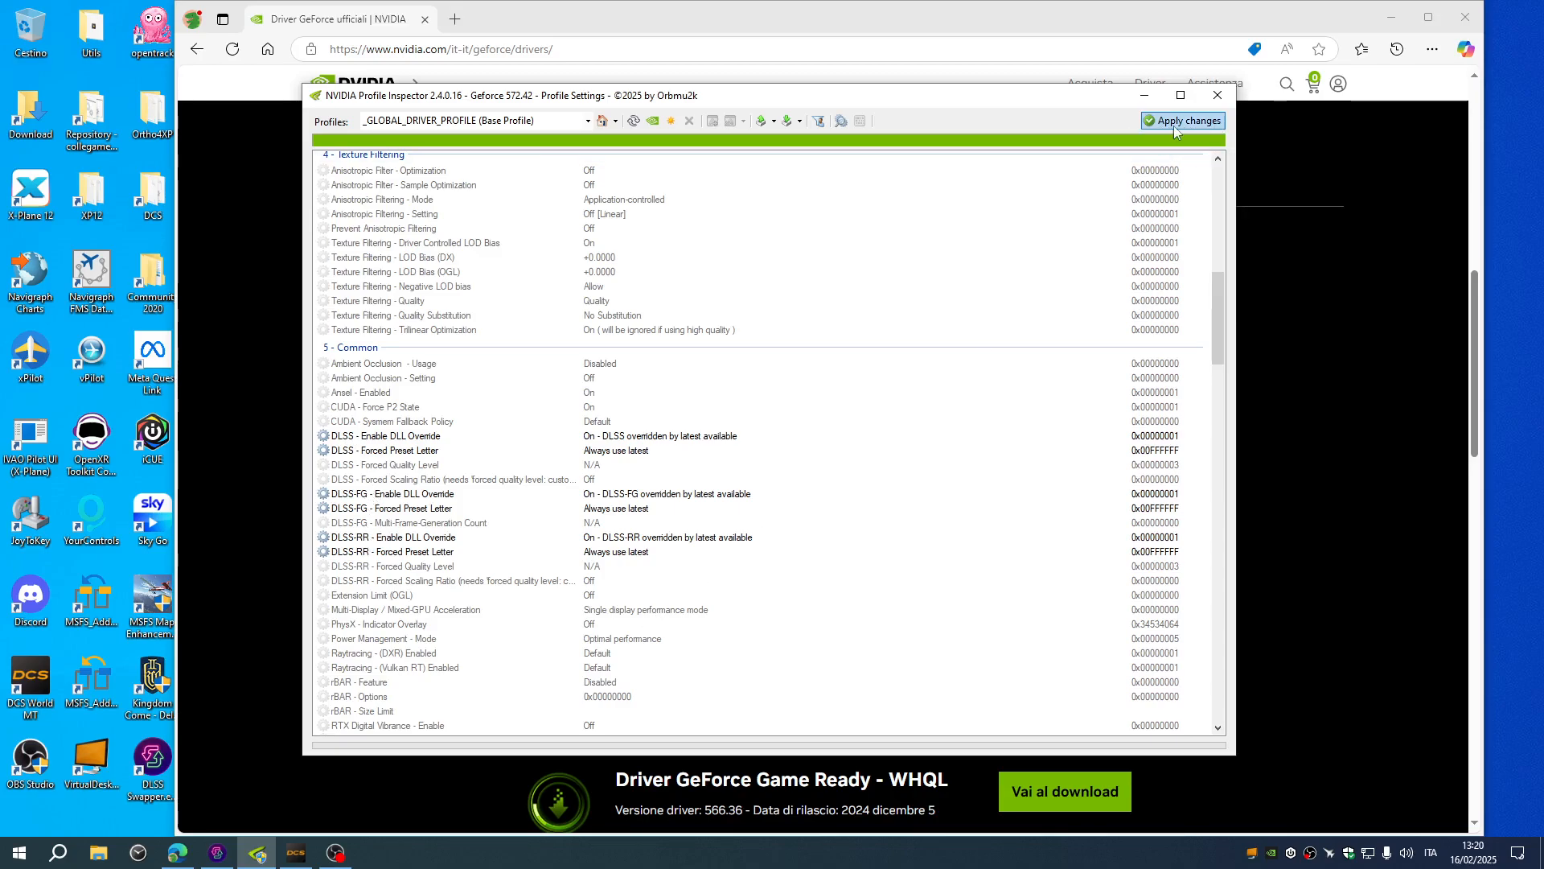
{"action": "mouse_move", "coordinate": [1182, 121]}
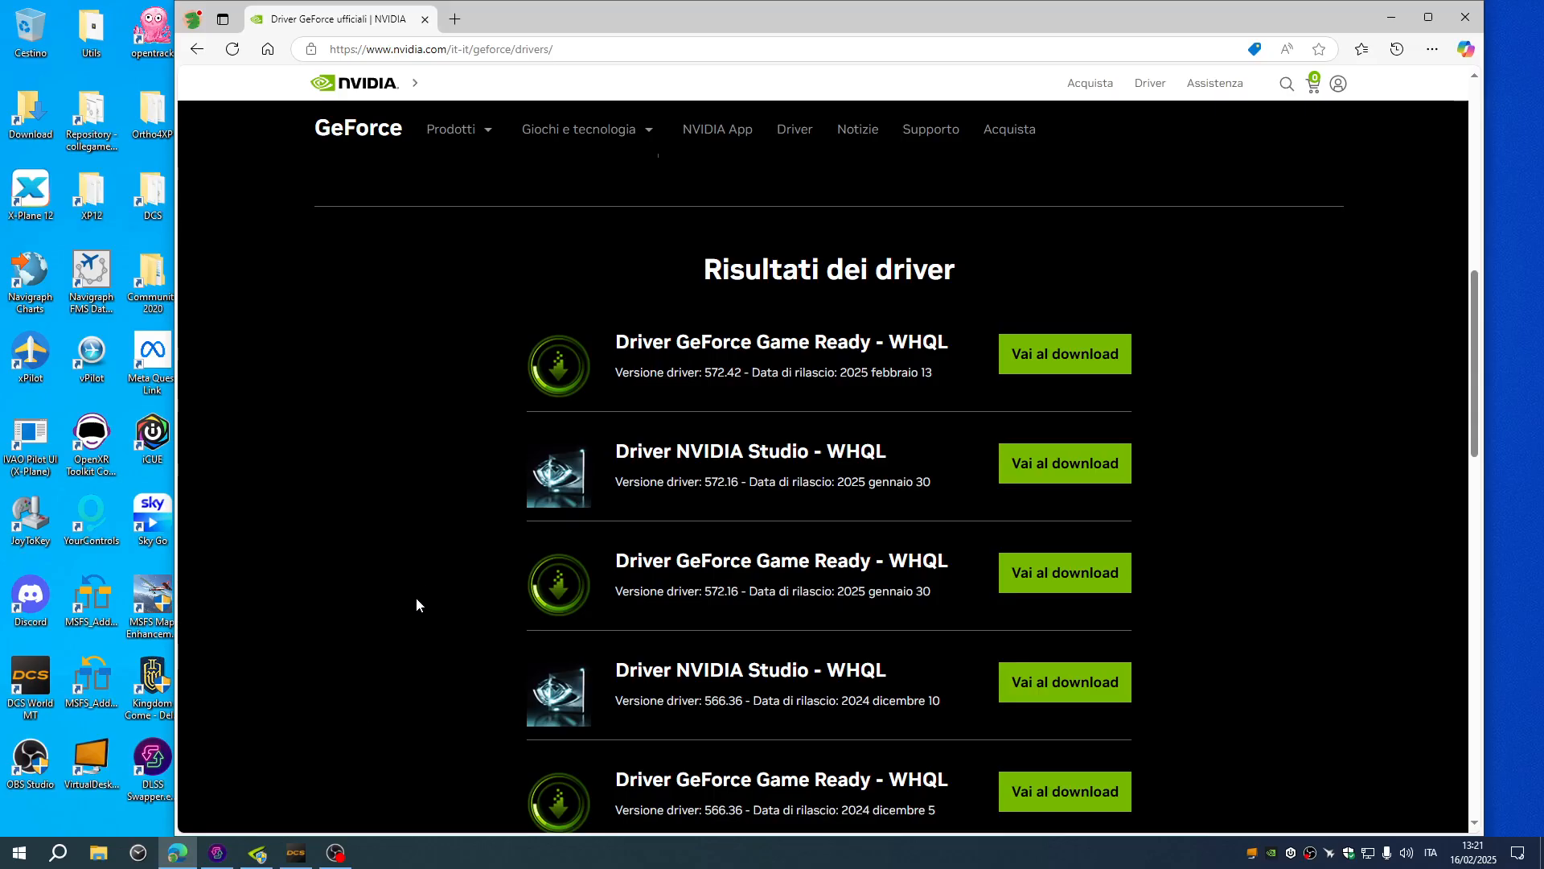
{"action": "mouse_move", "coordinate": [407, 600]}
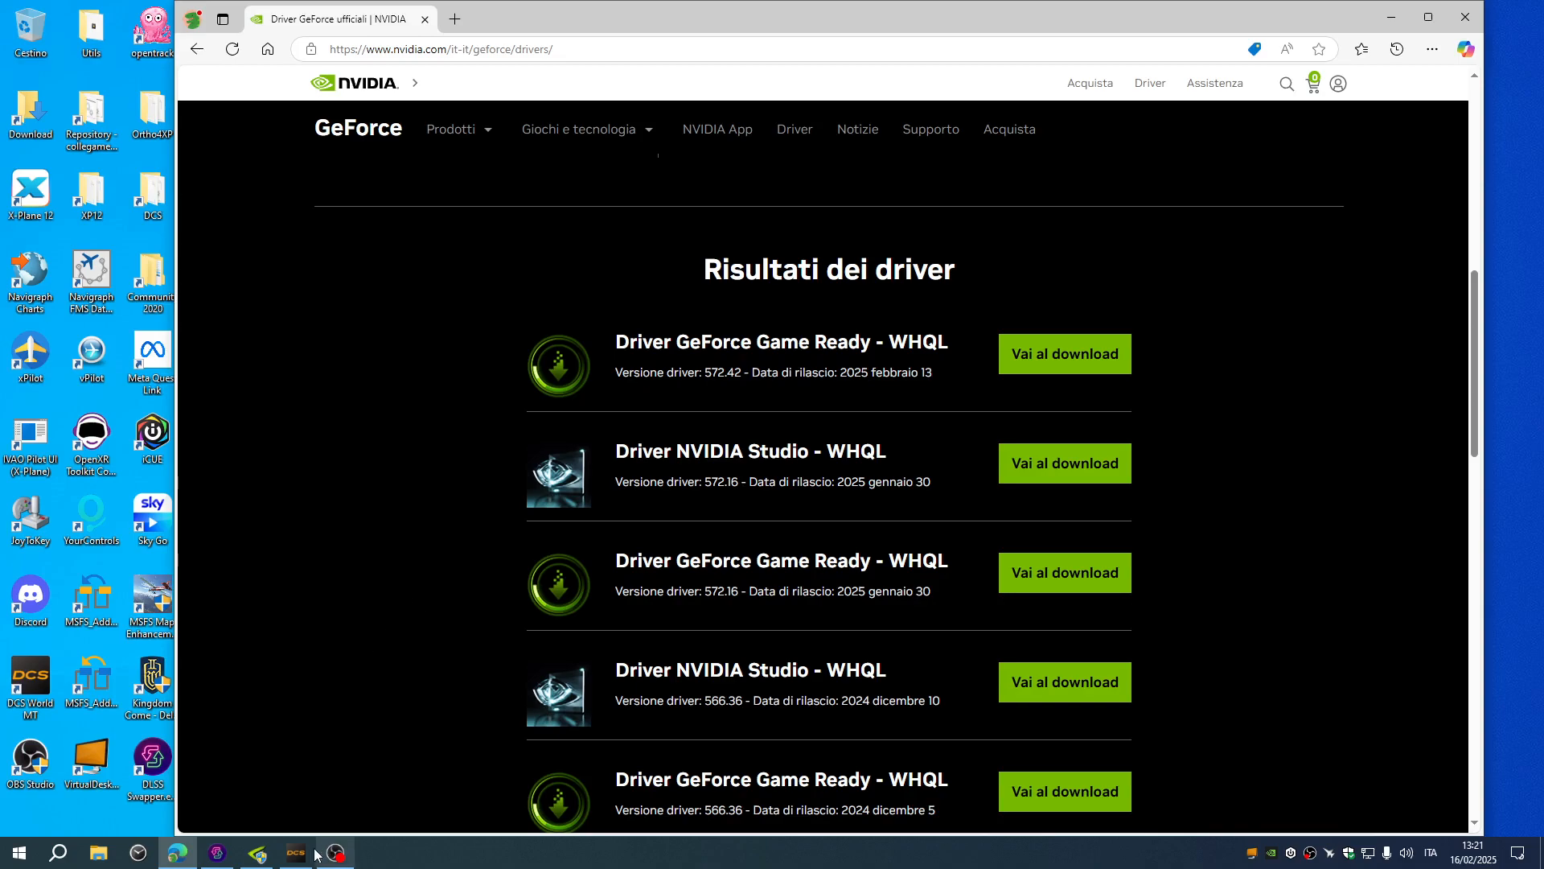
Step: Bring DLSS Swapper's games library to the front, showing DCS World on DLSS 310.2.1.0
{"action": "left_click", "coordinate": [337, 852]}
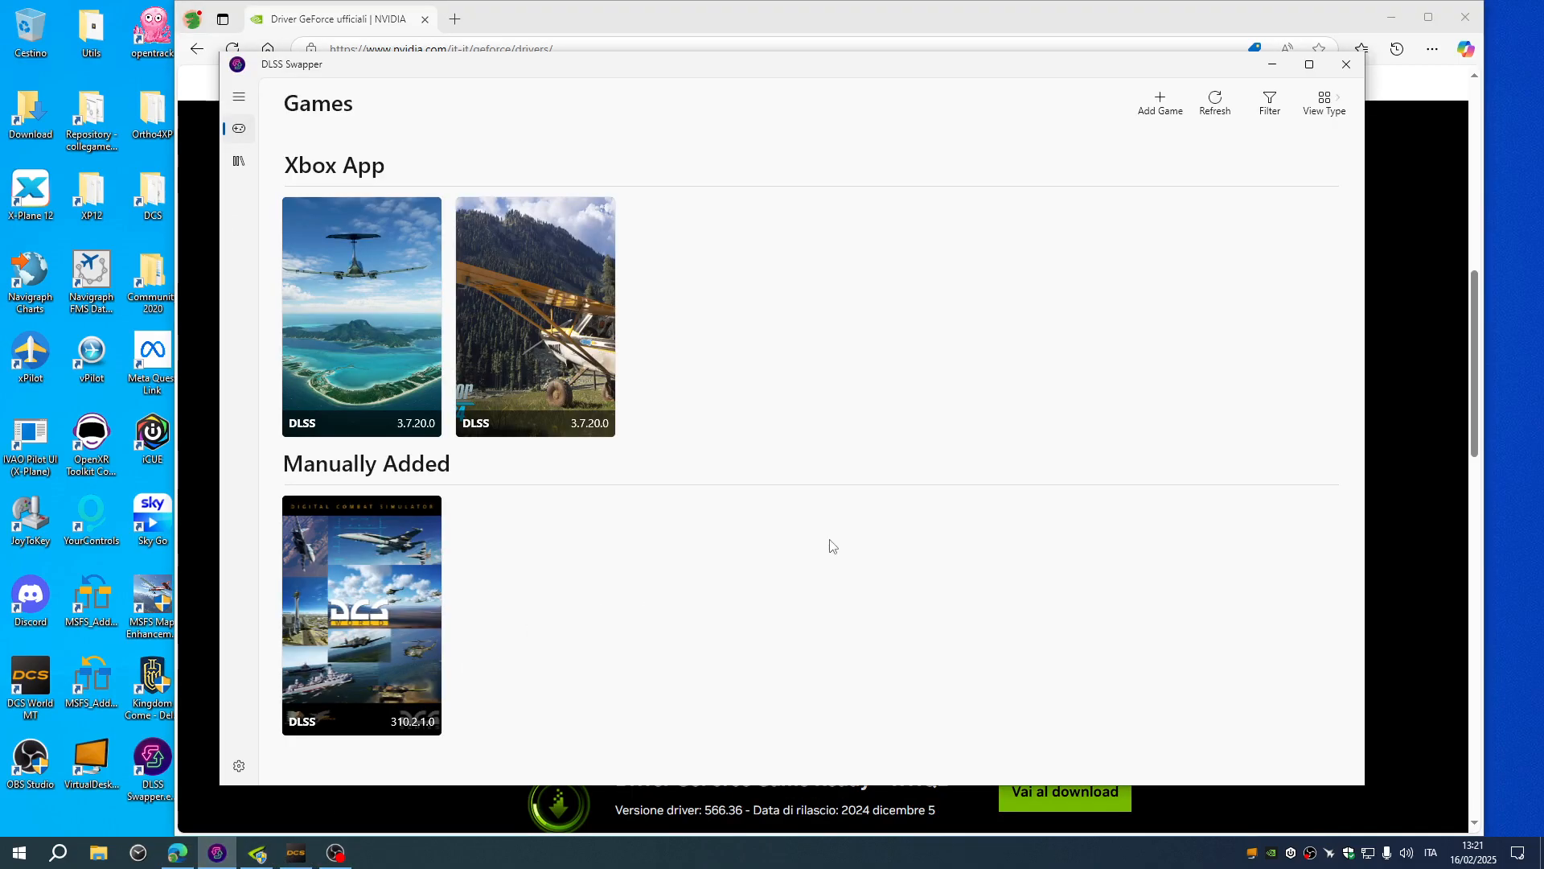